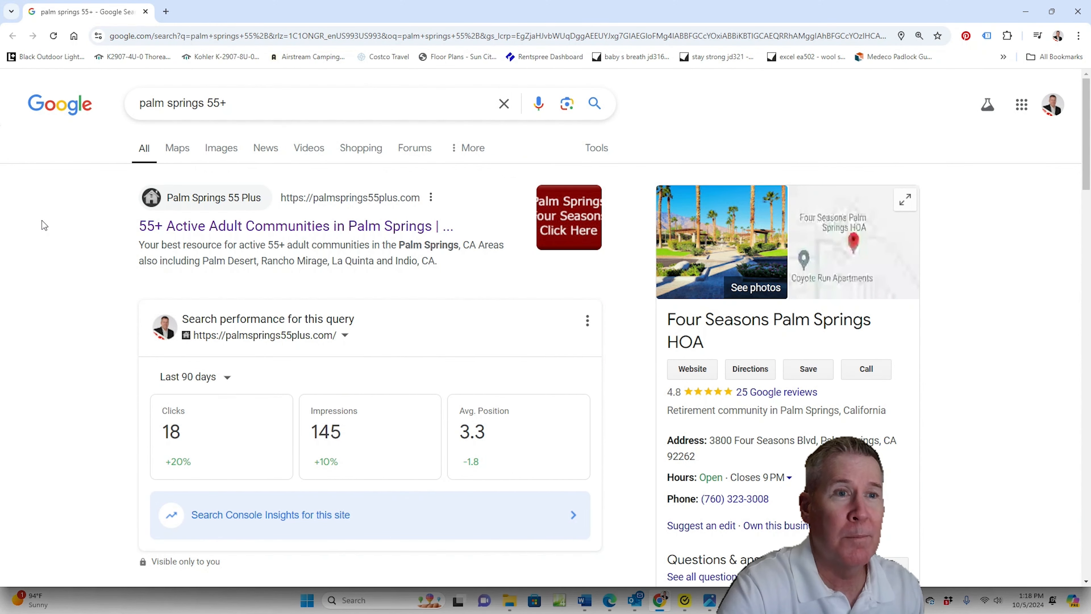
- Open the '55+ Active Adult Communities in Palm Springs' result from the Google results
left_click(246, 103)
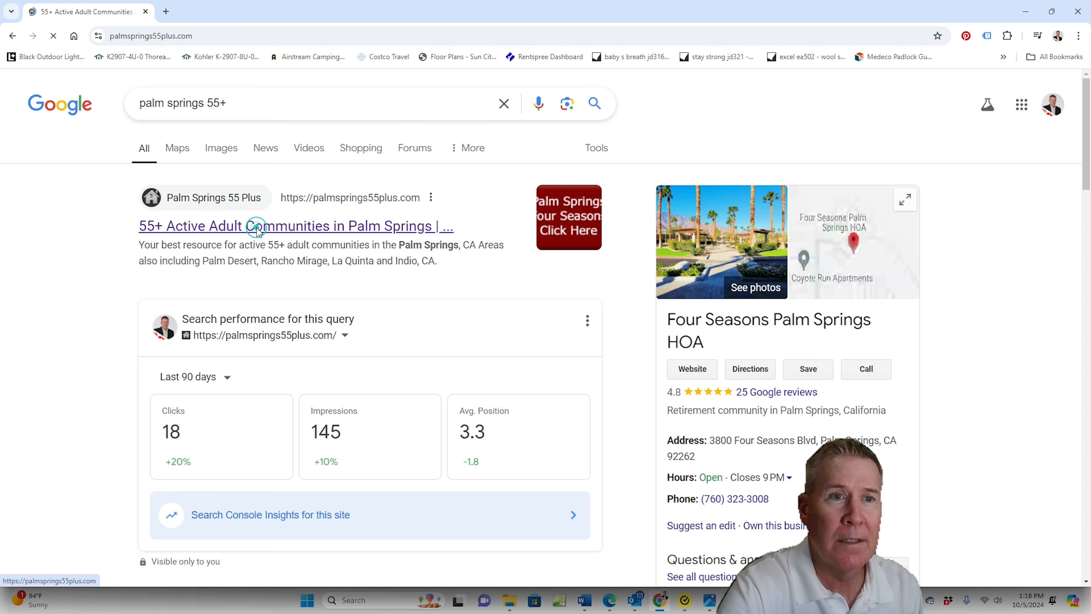
- Land on the Palm Springs 55 Plus homepage and move down to the map and Four Seasons section
left_click(294, 226)
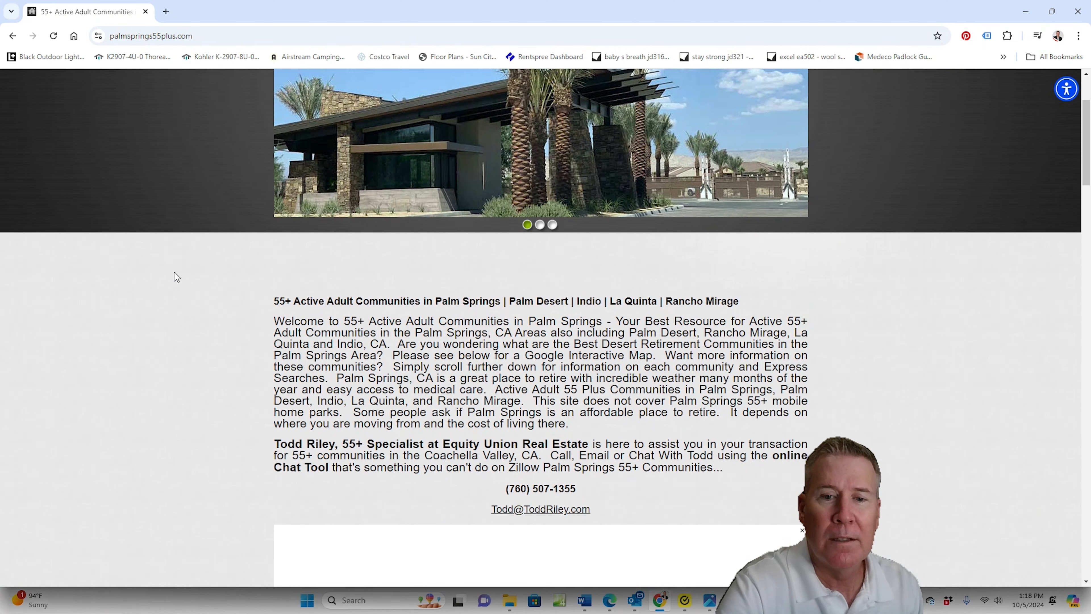
scroll("down", 3)
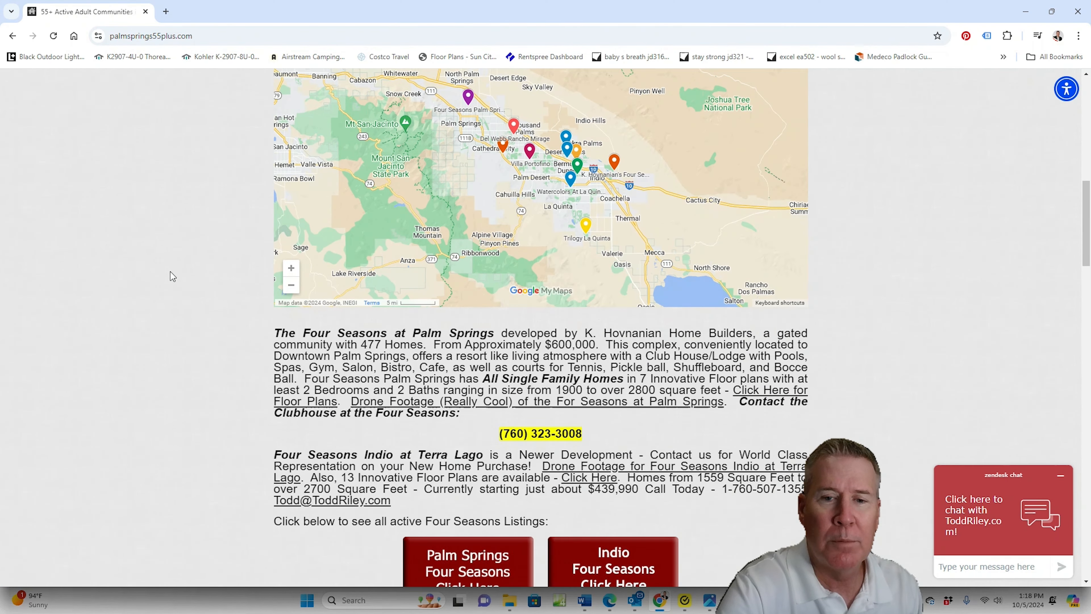
scroll("down", 3)
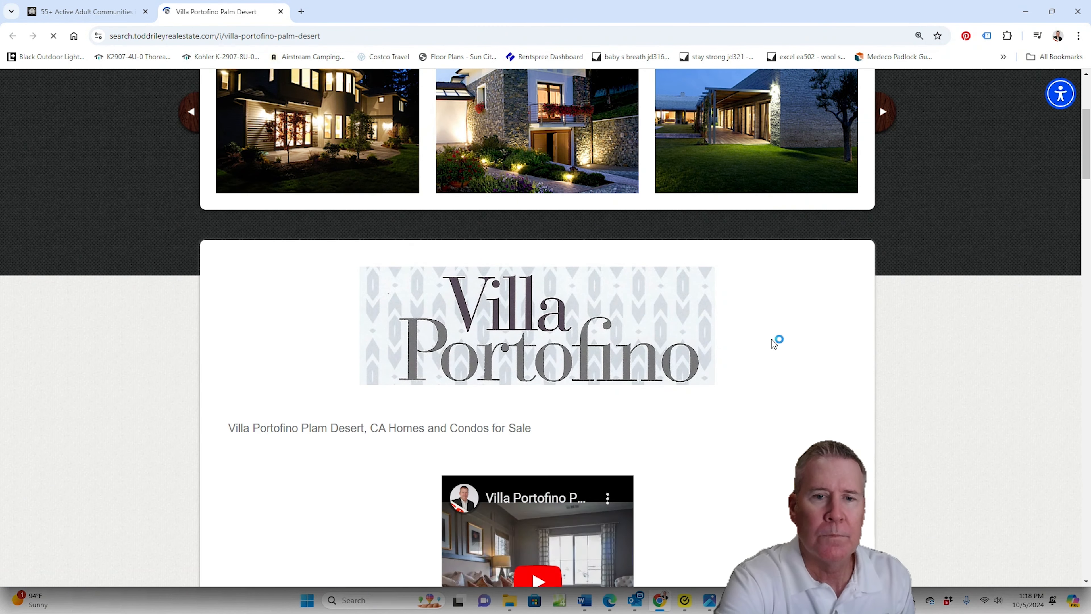
- Browse down the Villa Portofino page through the eight home search results
scroll("down", 3)
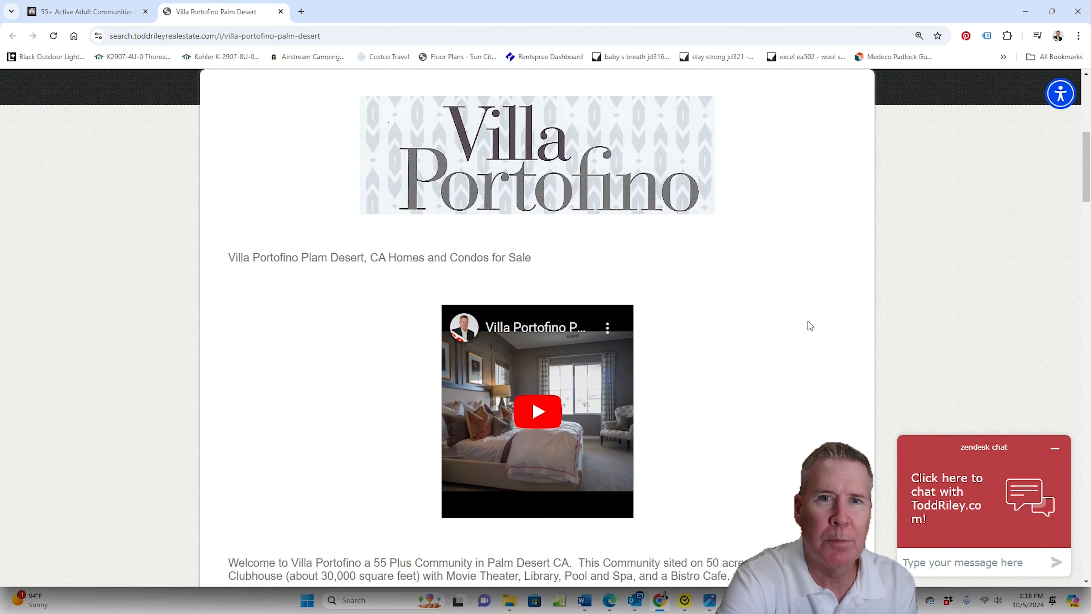
scroll("down", 3)
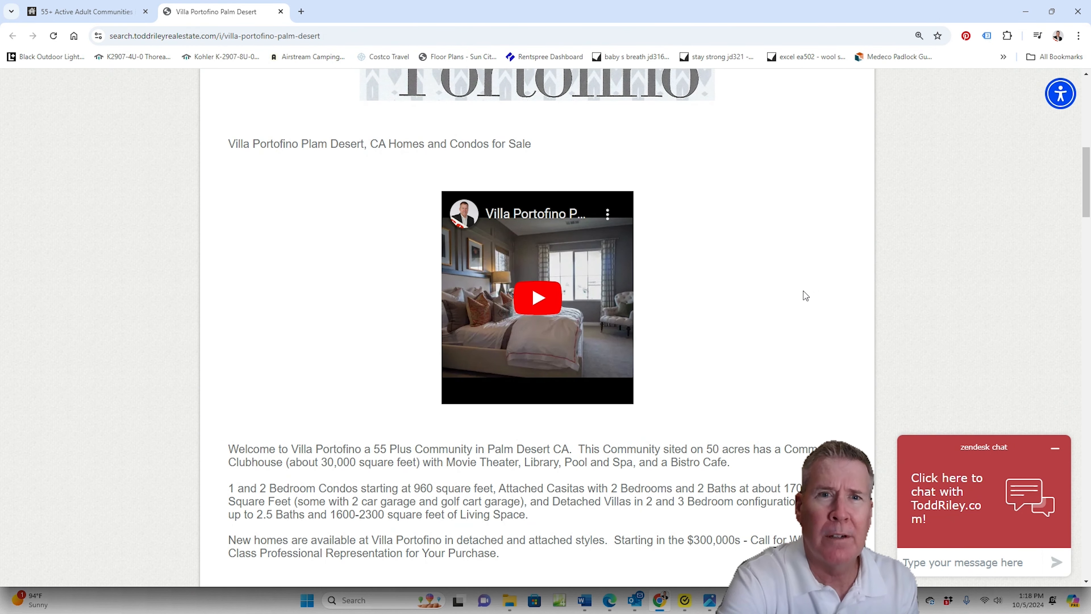
mouse_move(828, 282)
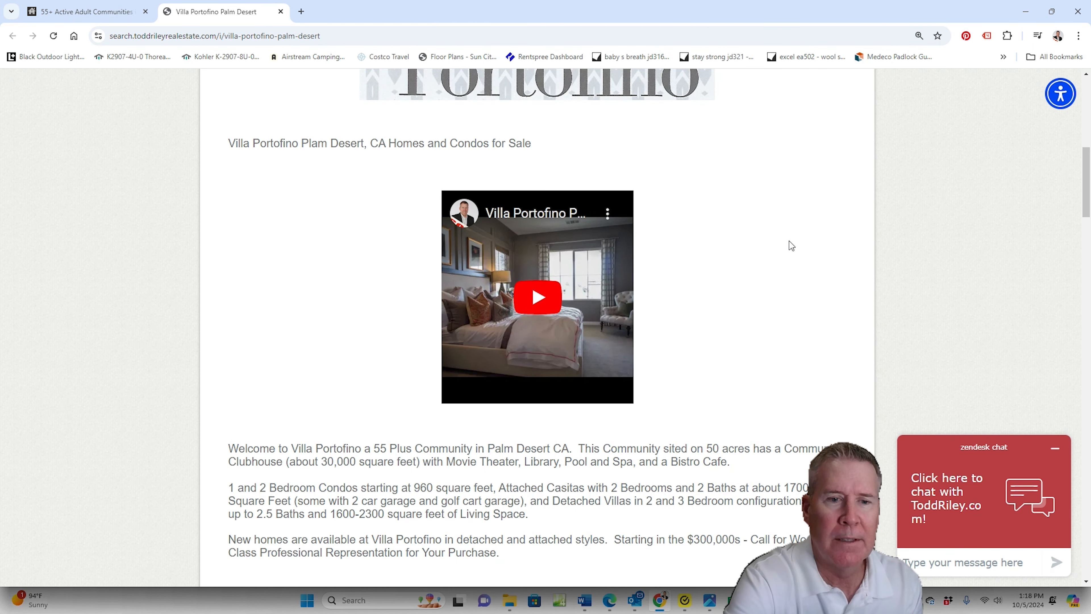
scroll("down", 3)
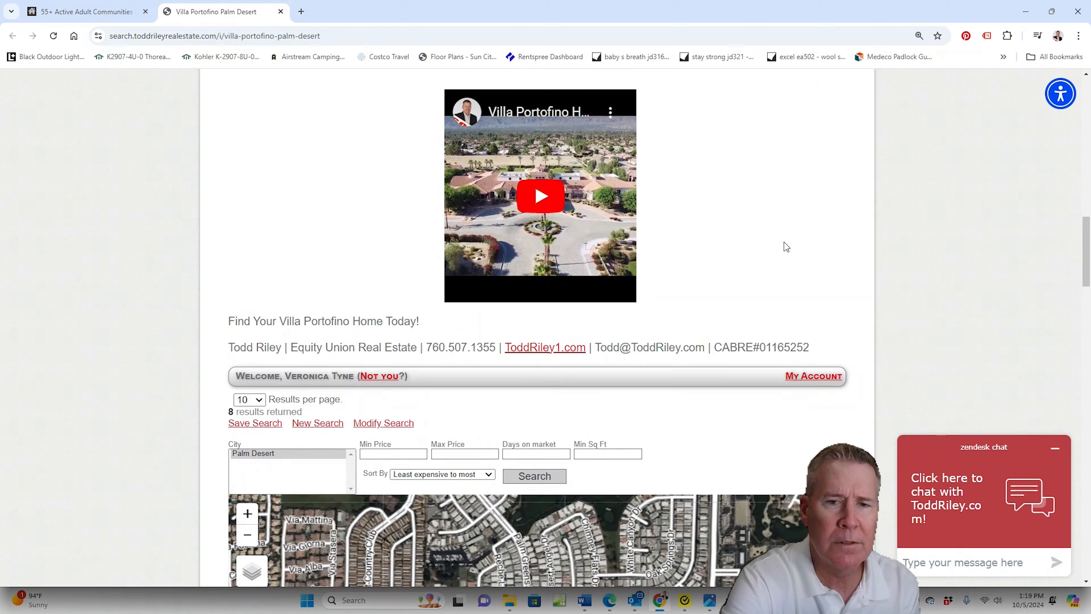
scroll("down", 3)
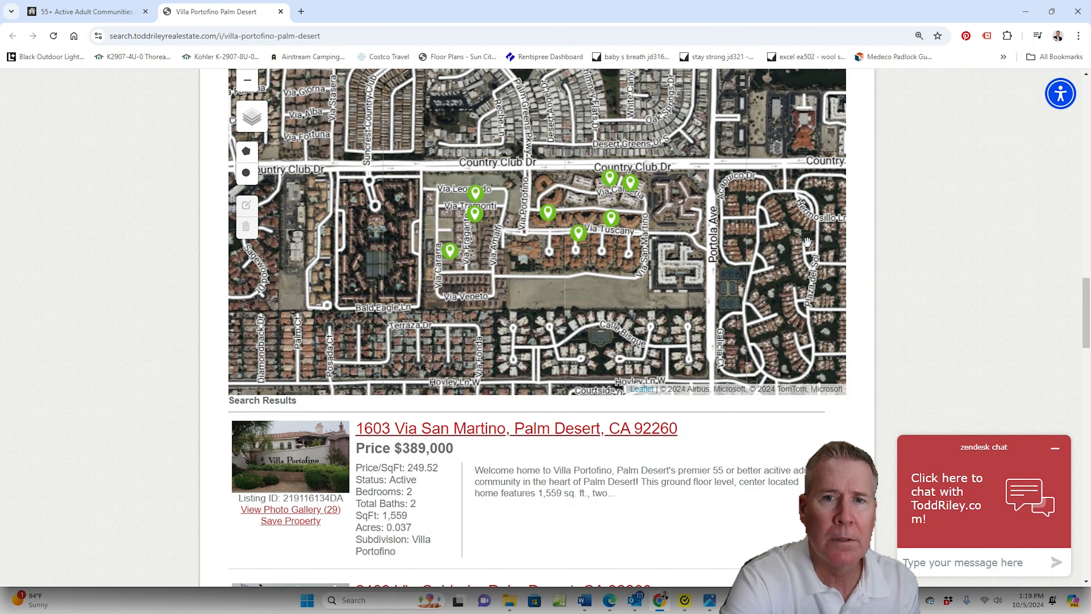
mouse_move(465, 151)
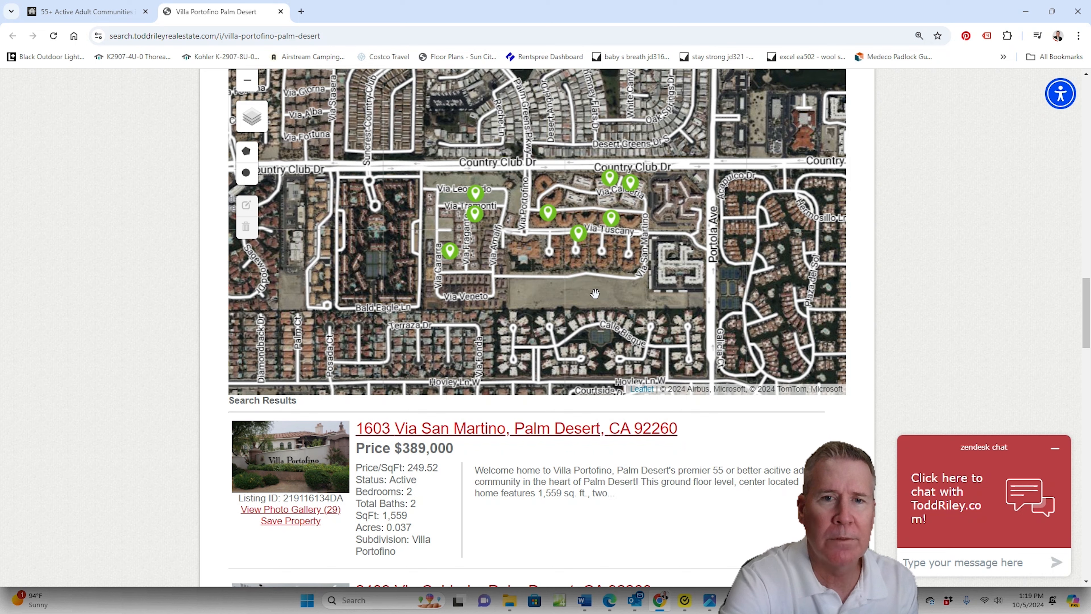
scroll("down", 3)
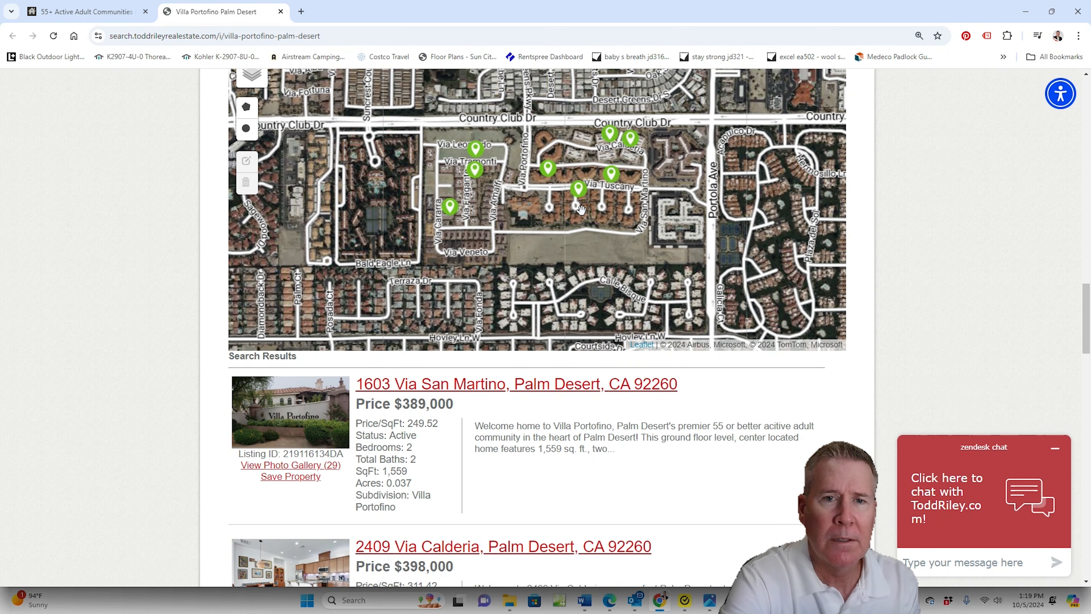
scroll("down", 3)
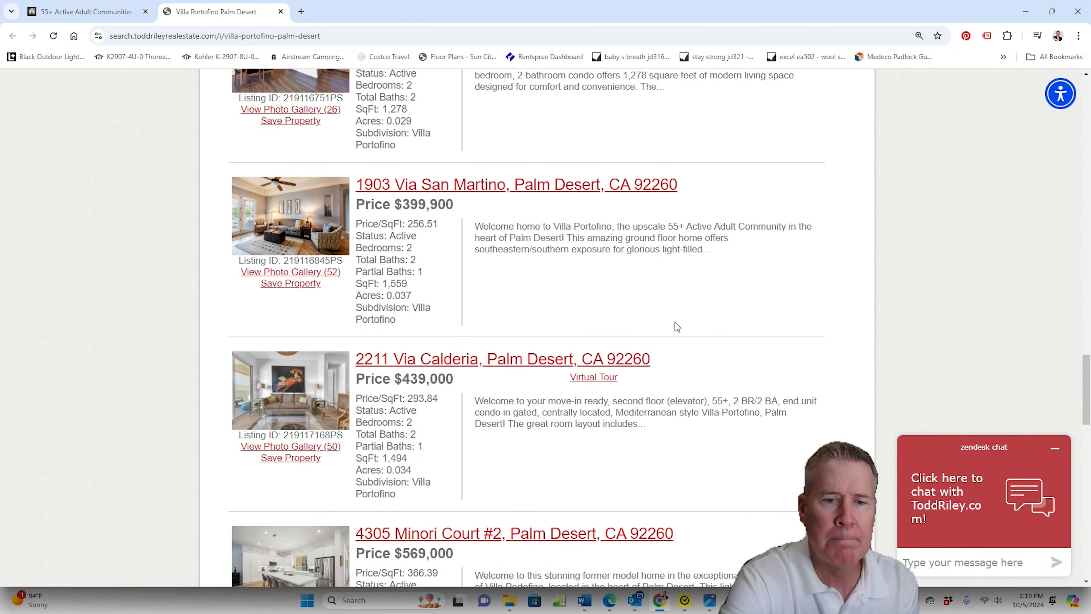
scroll("down", 3)
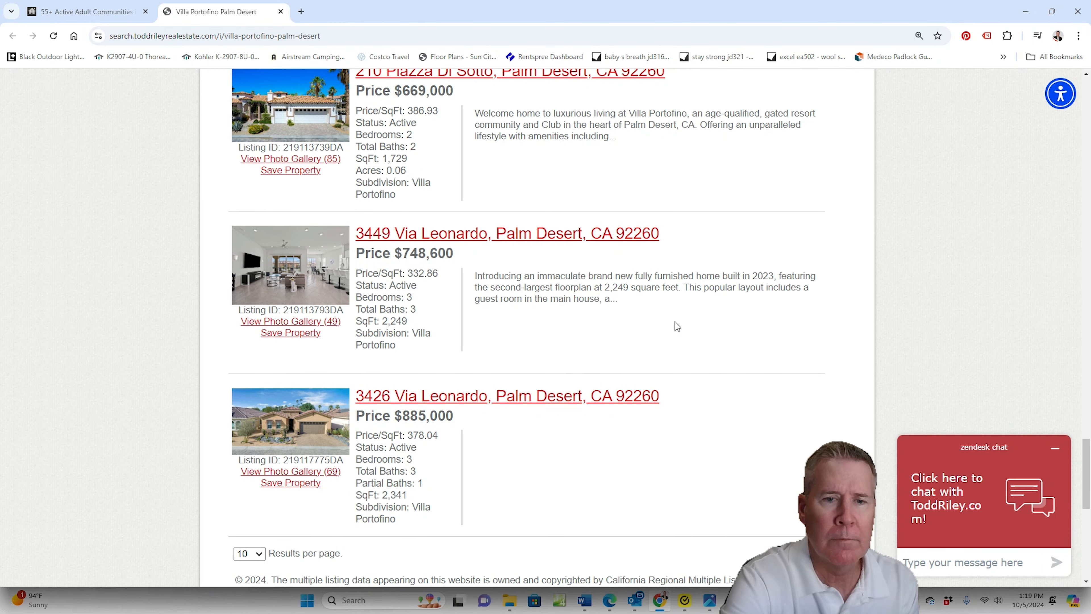
- Open the 3449 Via Leonardo listing priced $748,600 and move into its details
left_click(506, 233)
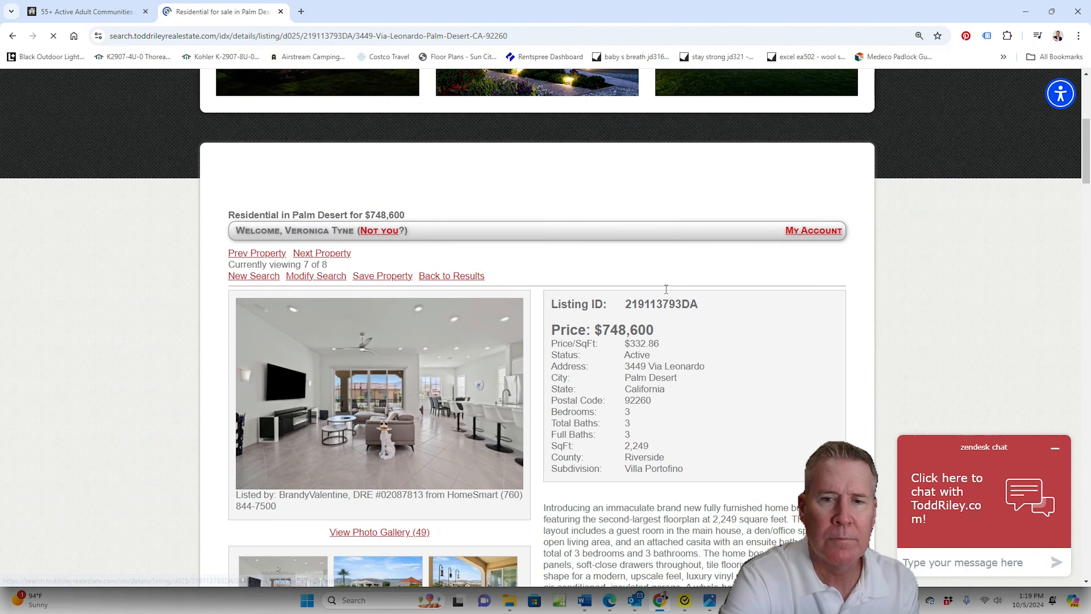
scroll("down", 3)
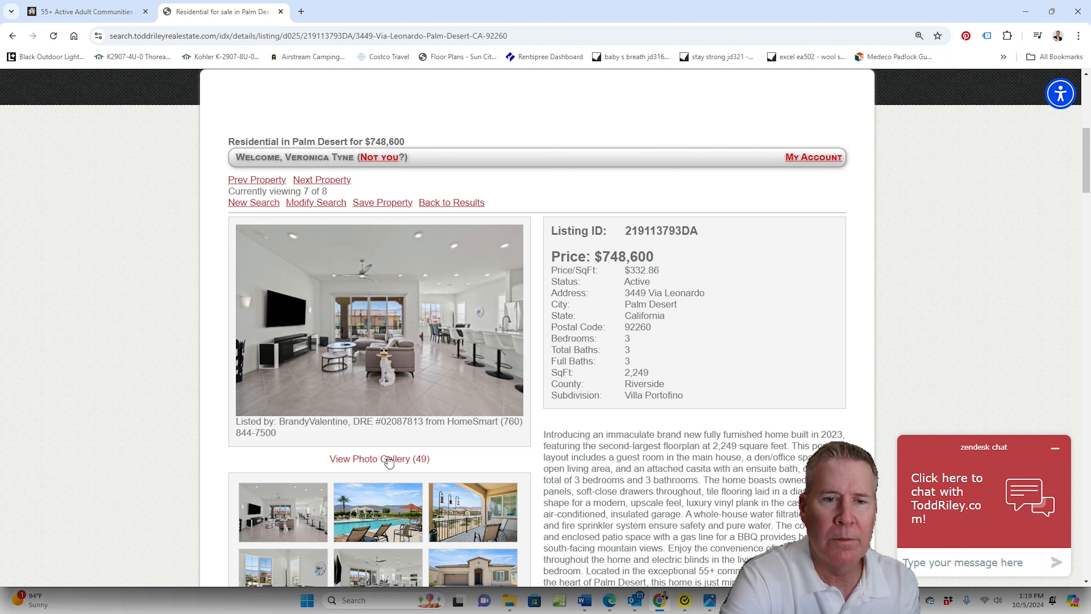
left_click(379, 459)
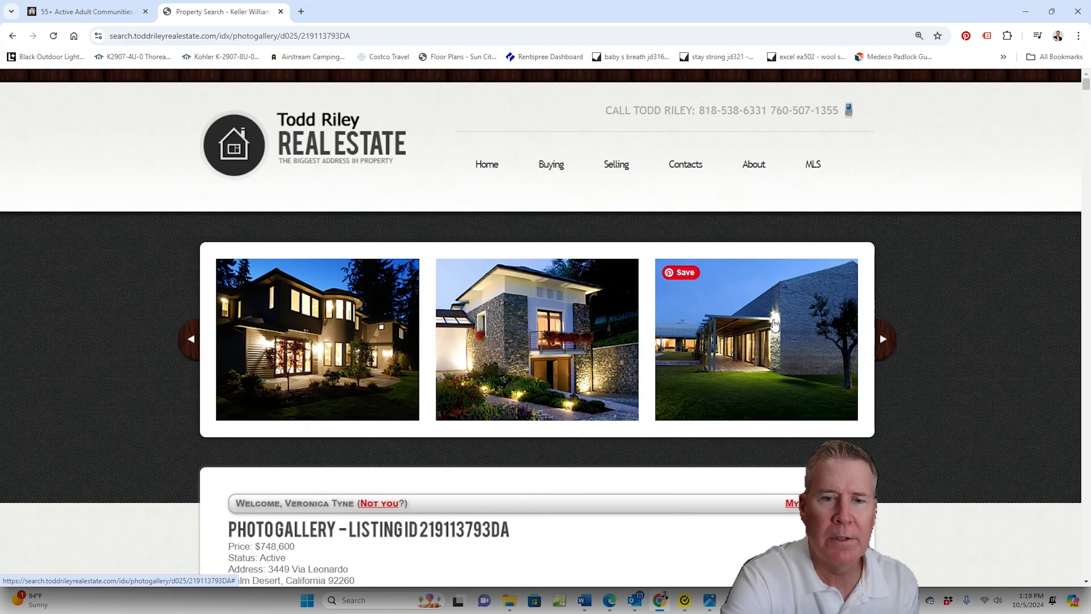
scroll("down", 3)
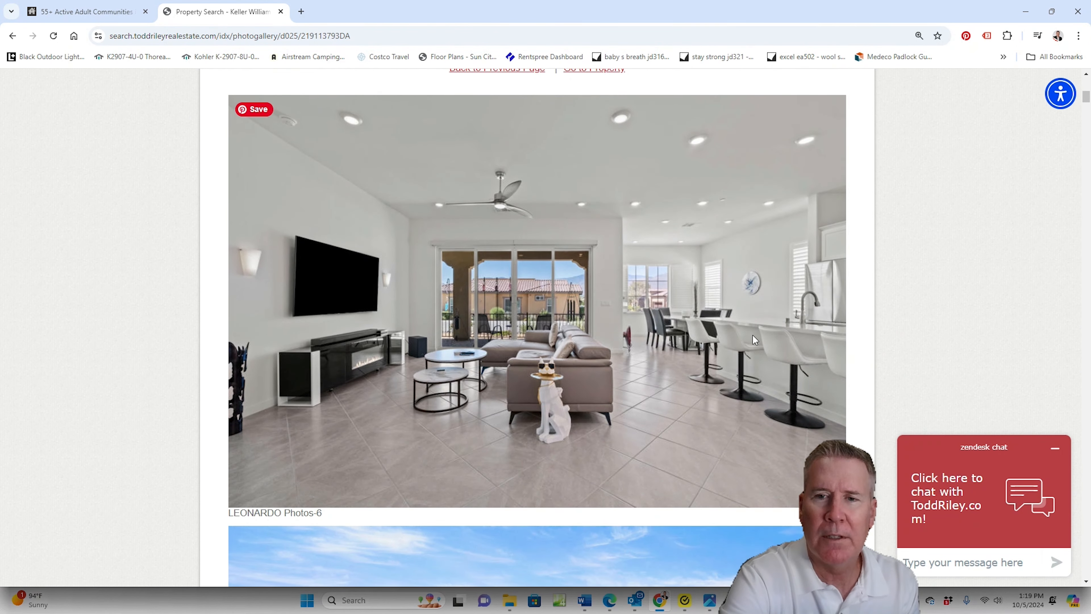
mouse_move(755, 291)
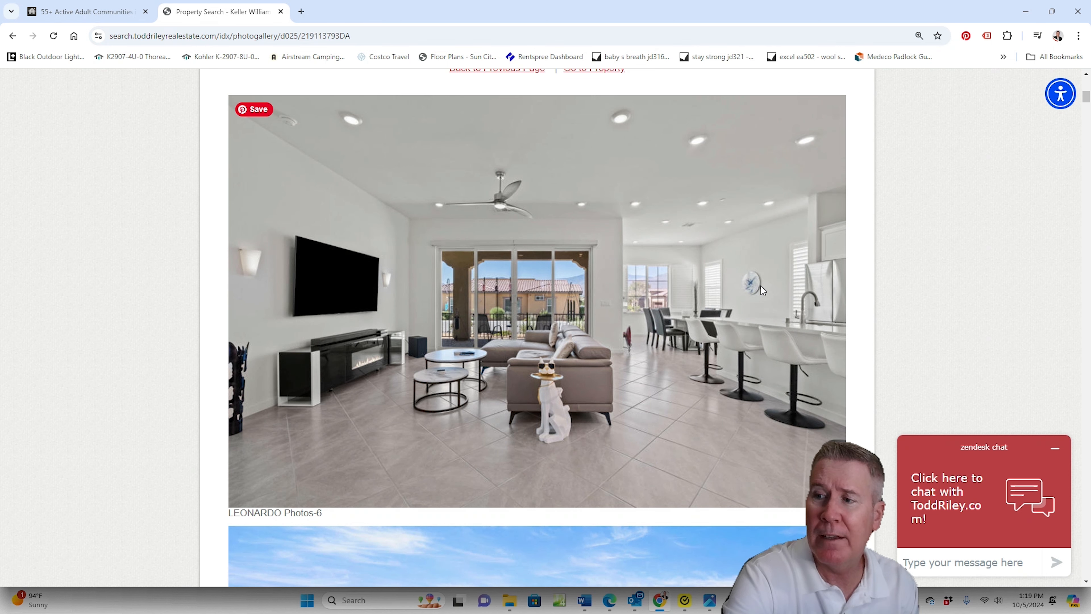
mouse_move(723, 263)
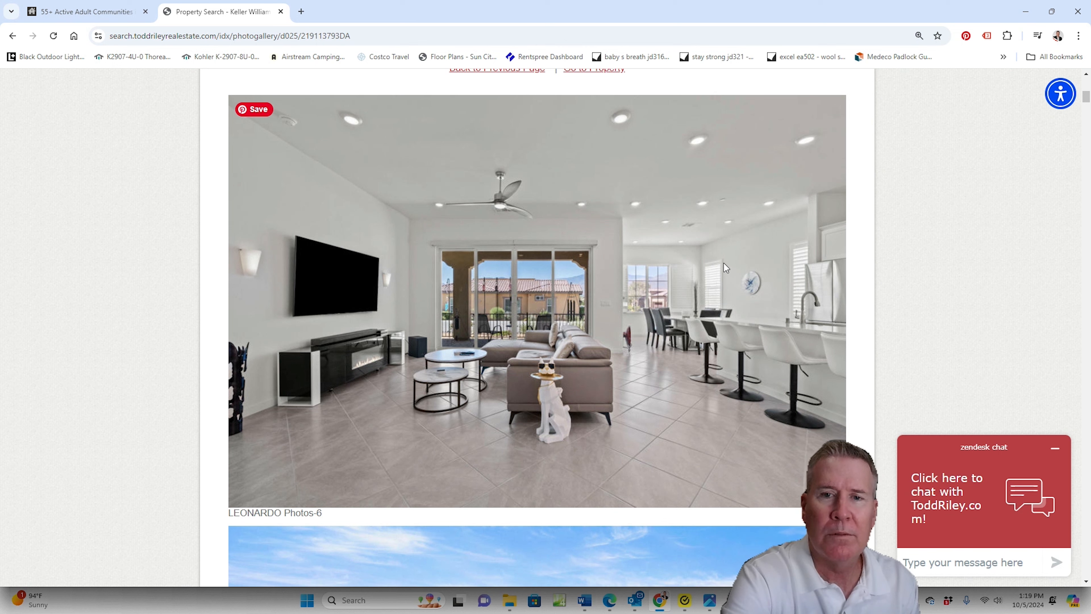
mouse_move(716, 263)
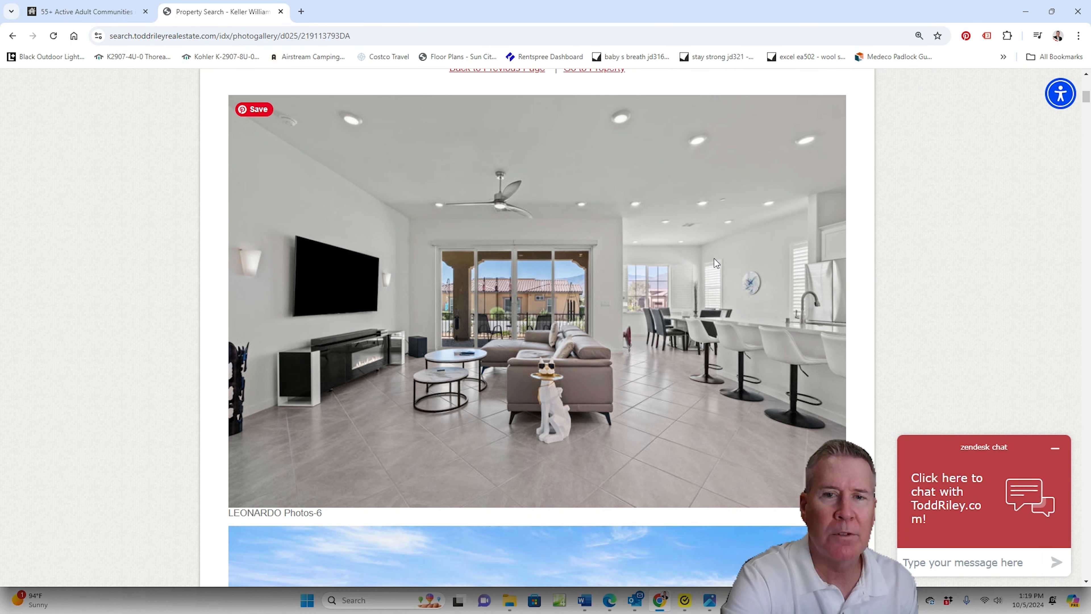
mouse_move(804, 353)
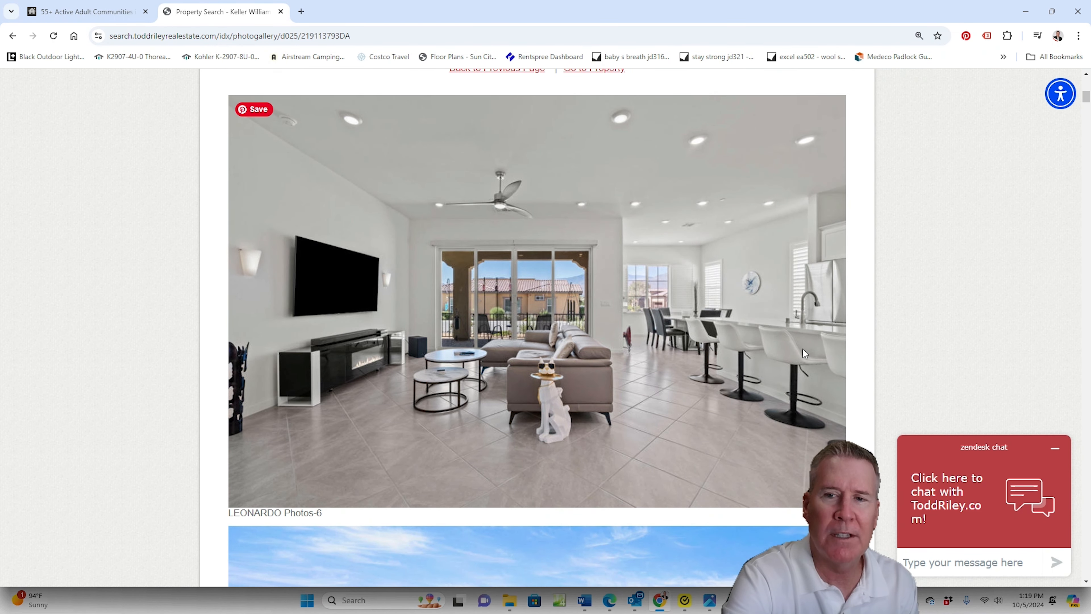
scroll("down", 3)
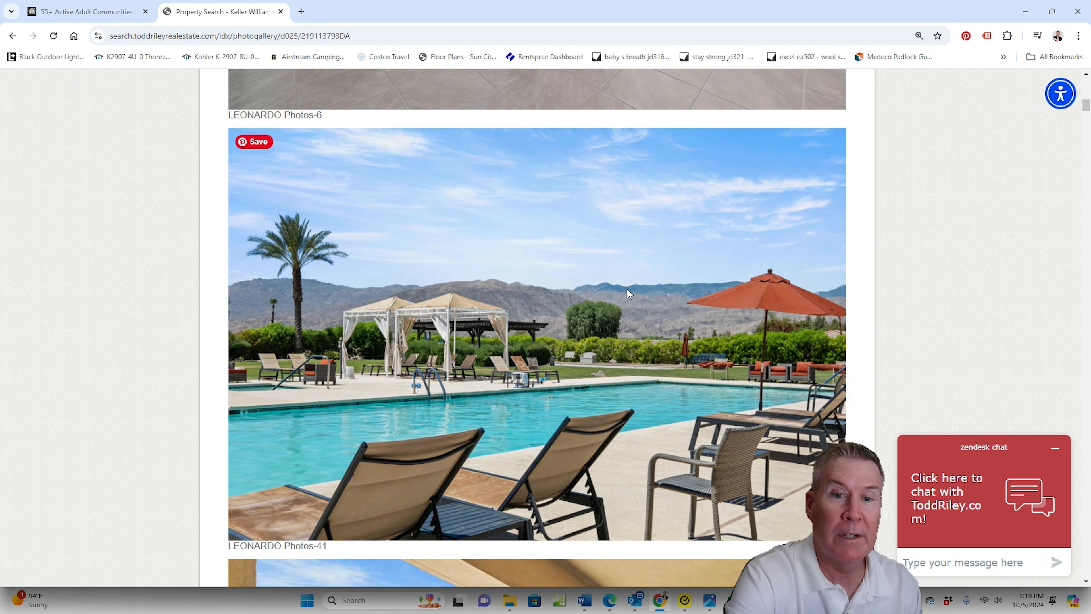
mouse_move(764, 402)
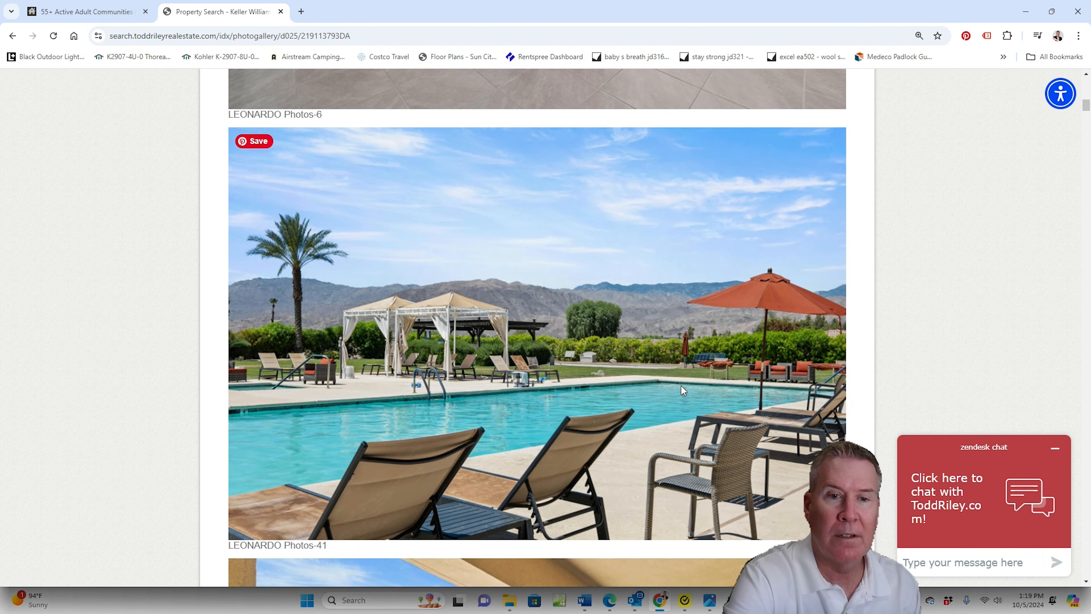
scroll("down", 3)
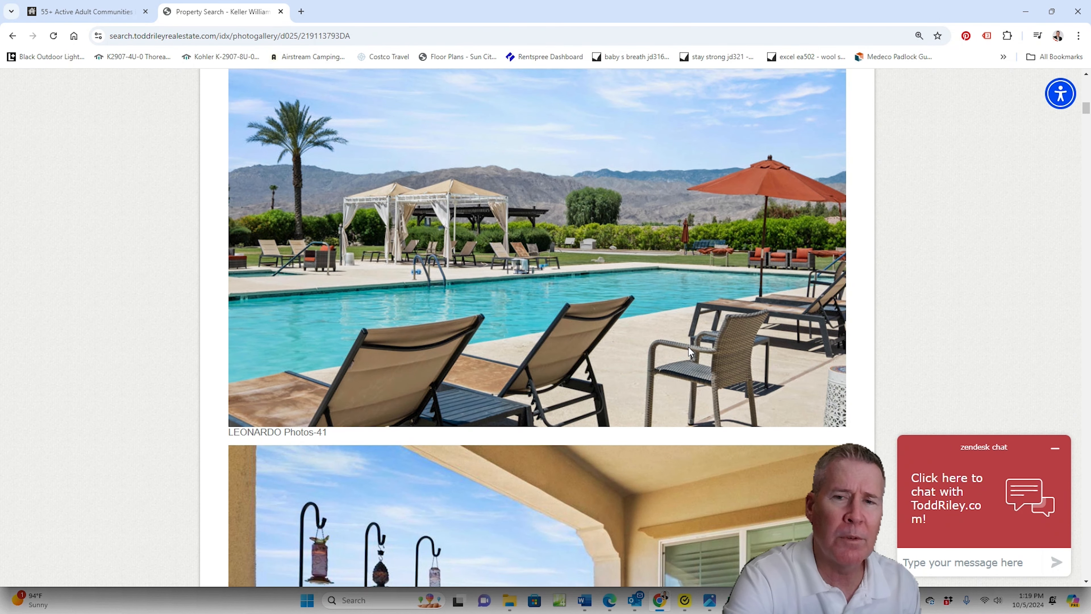
scroll("down", 3)
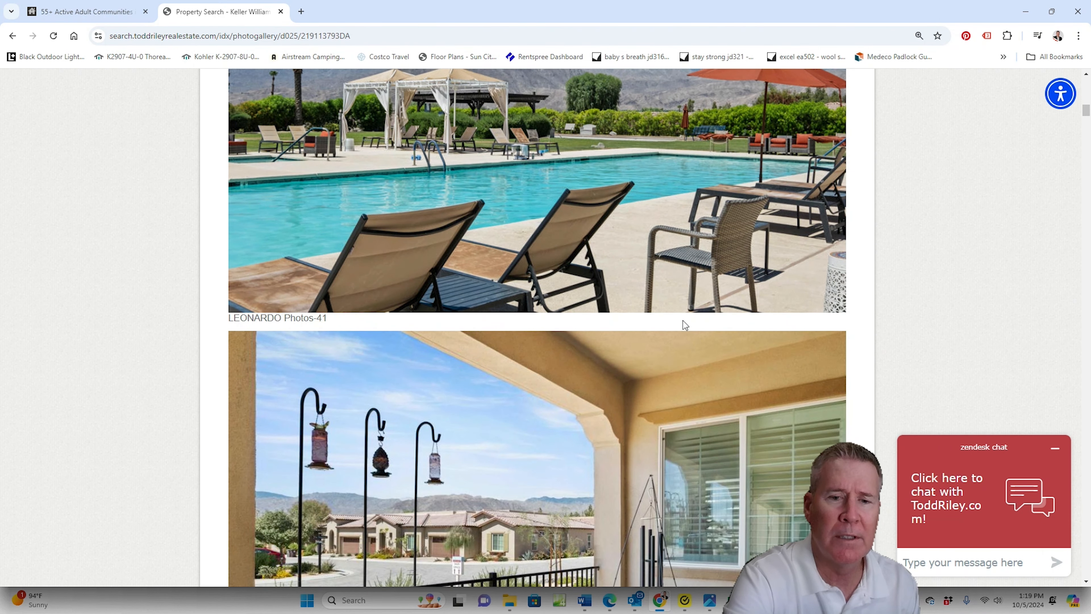
scroll("down", 3)
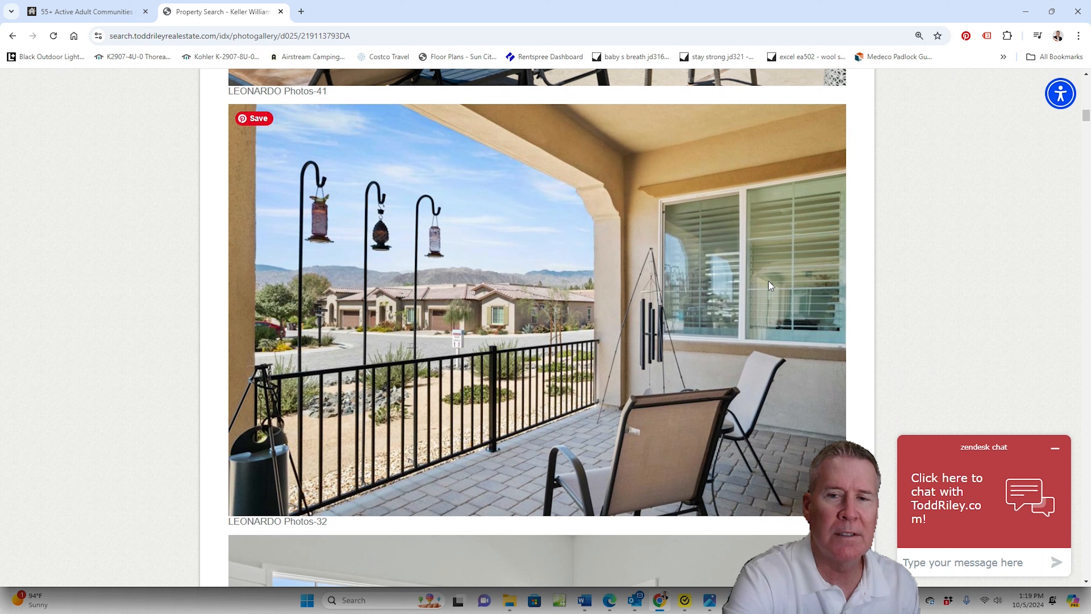
mouse_move(752, 372)
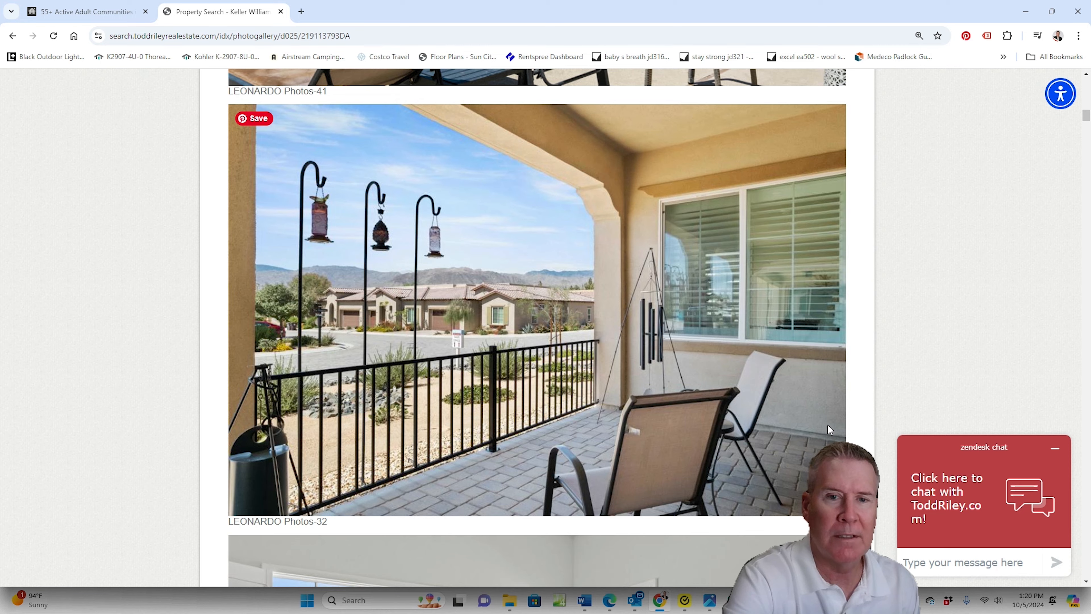
scroll("down", 3)
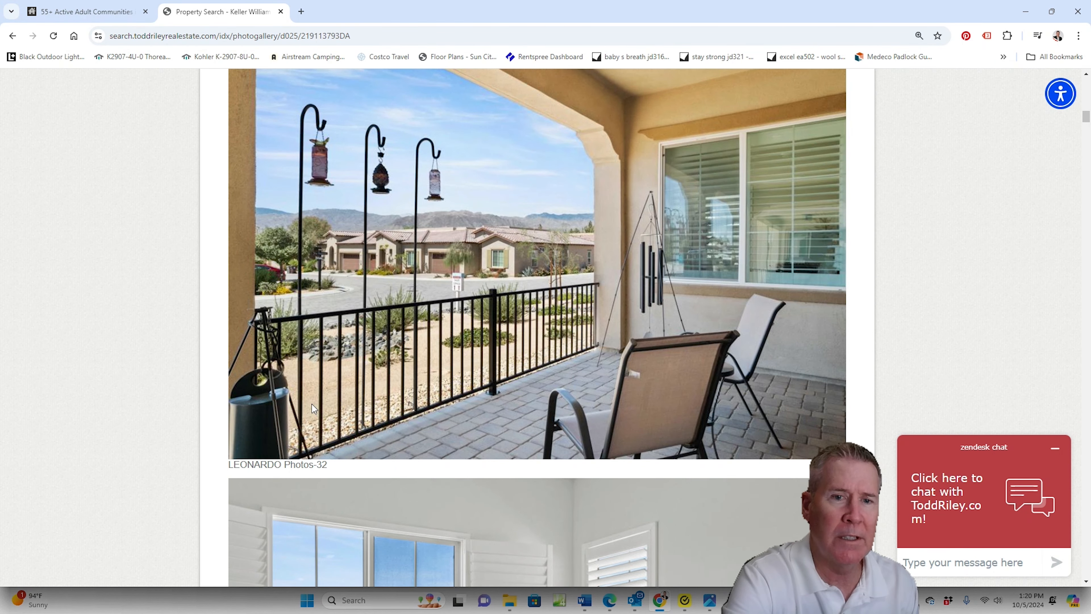
scroll("down", 3)
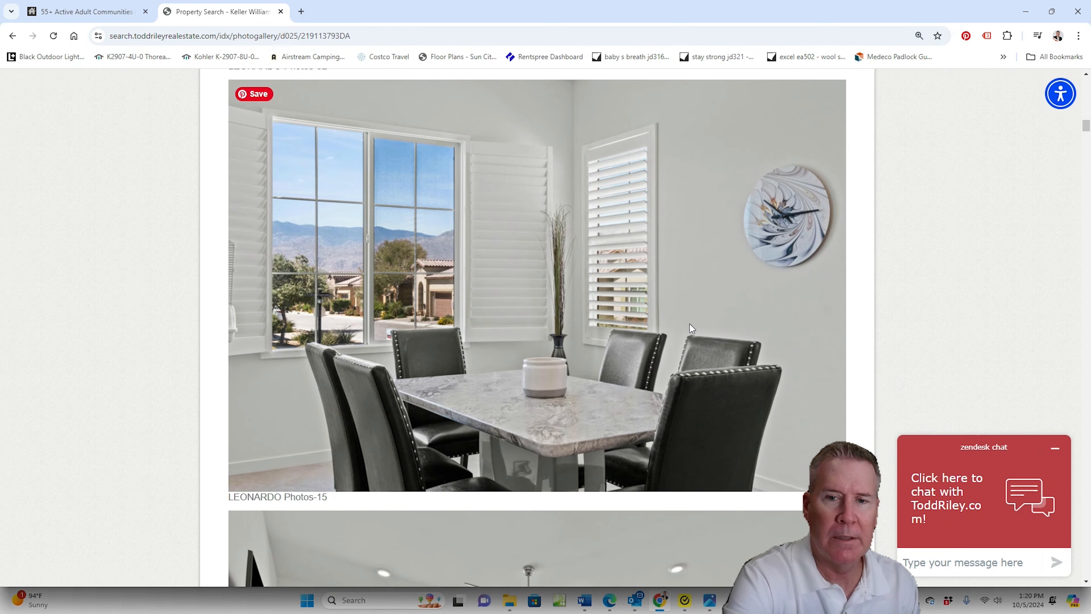
- Continue through the entry and living room photos down to the kitchen photos
scroll("down", 3)
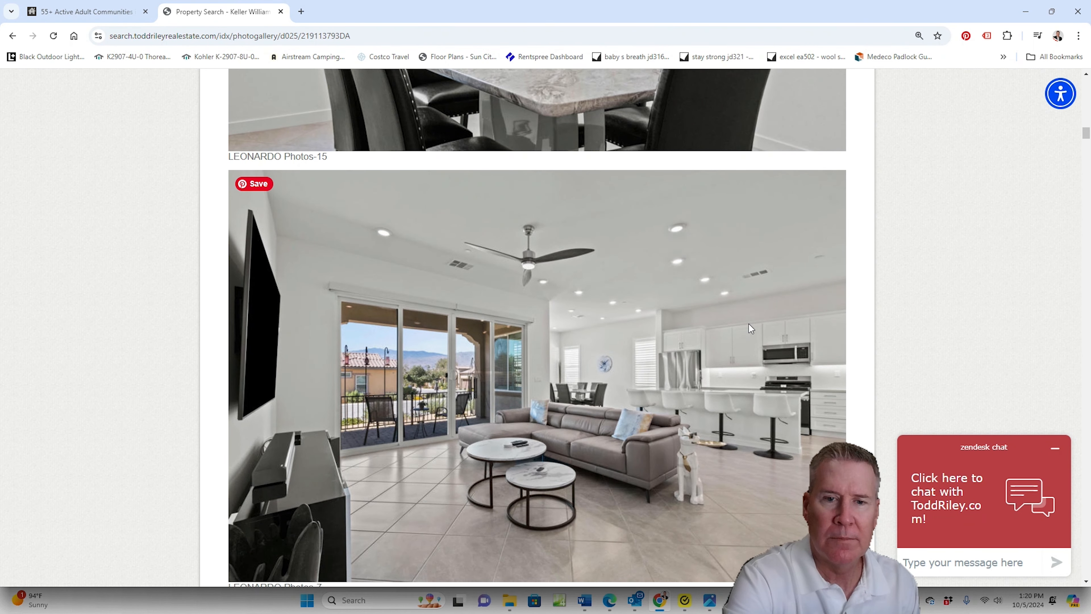
mouse_move(762, 356)
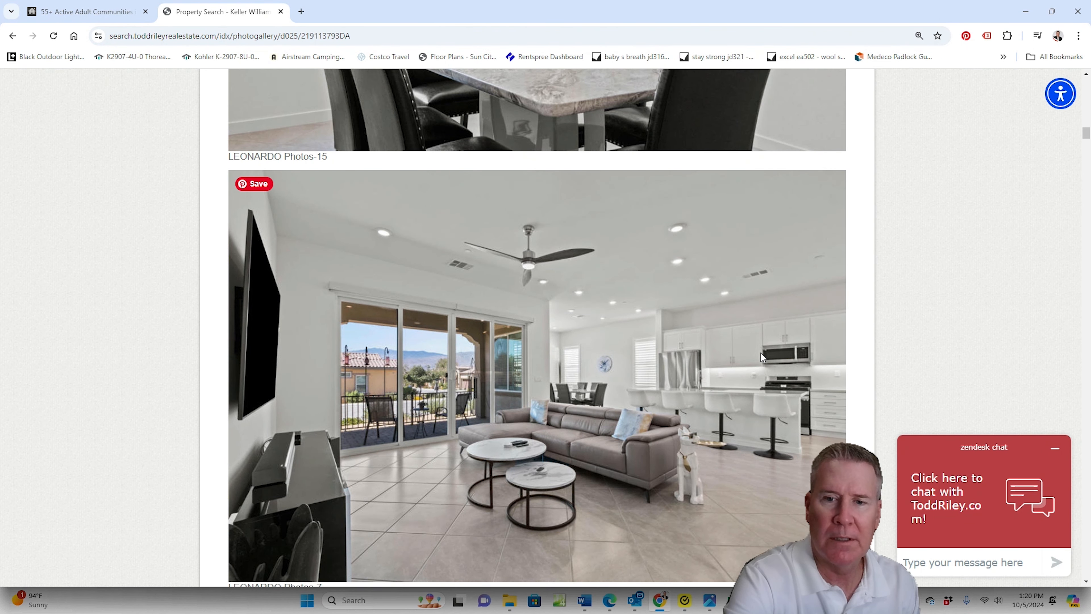
scroll("down", 3)
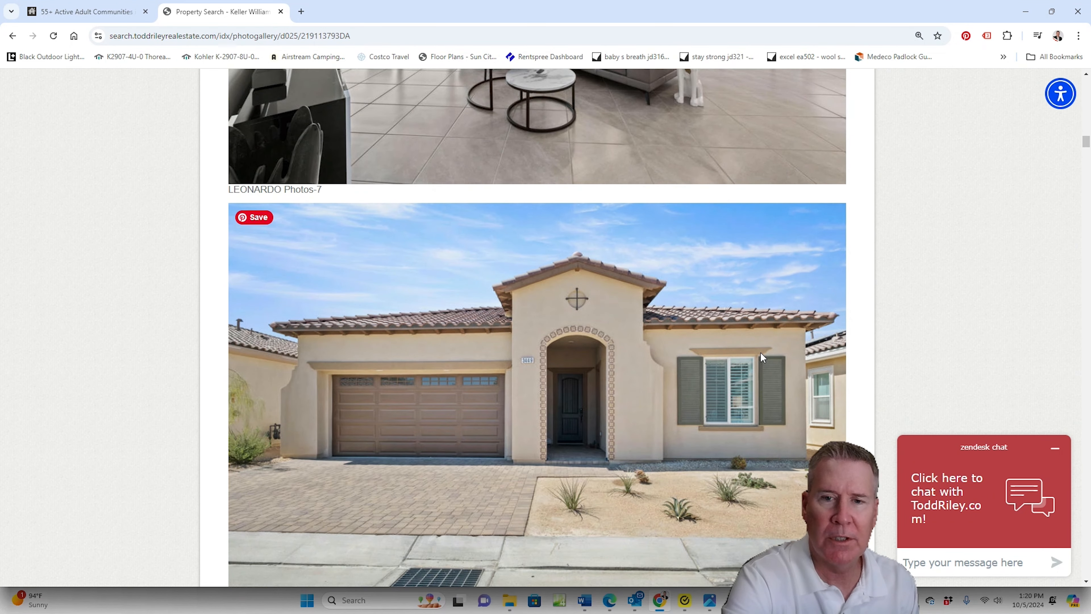
mouse_move(775, 350)
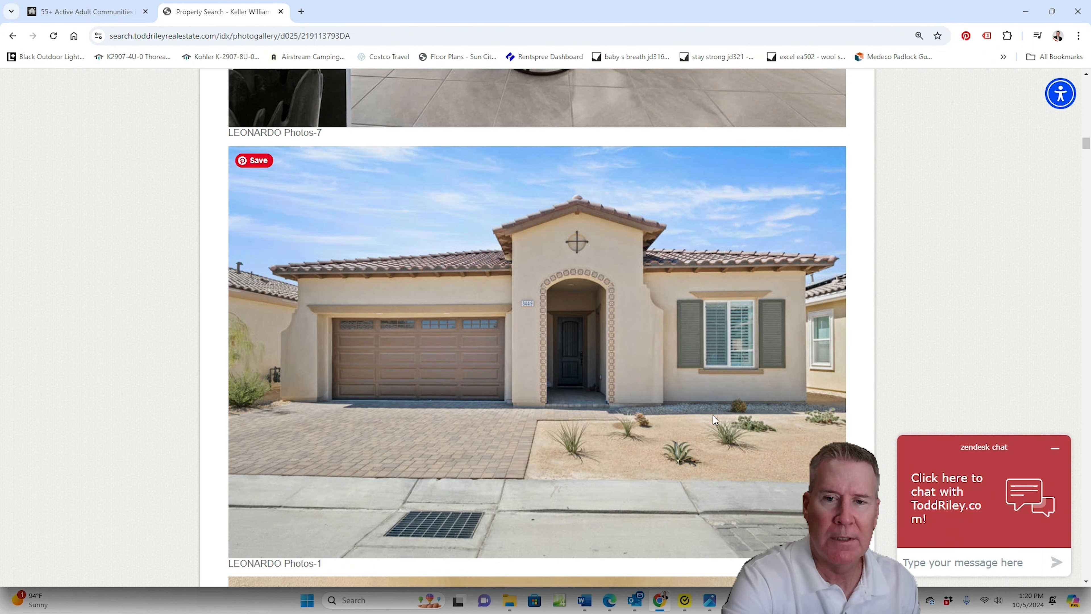
scroll("down", 3)
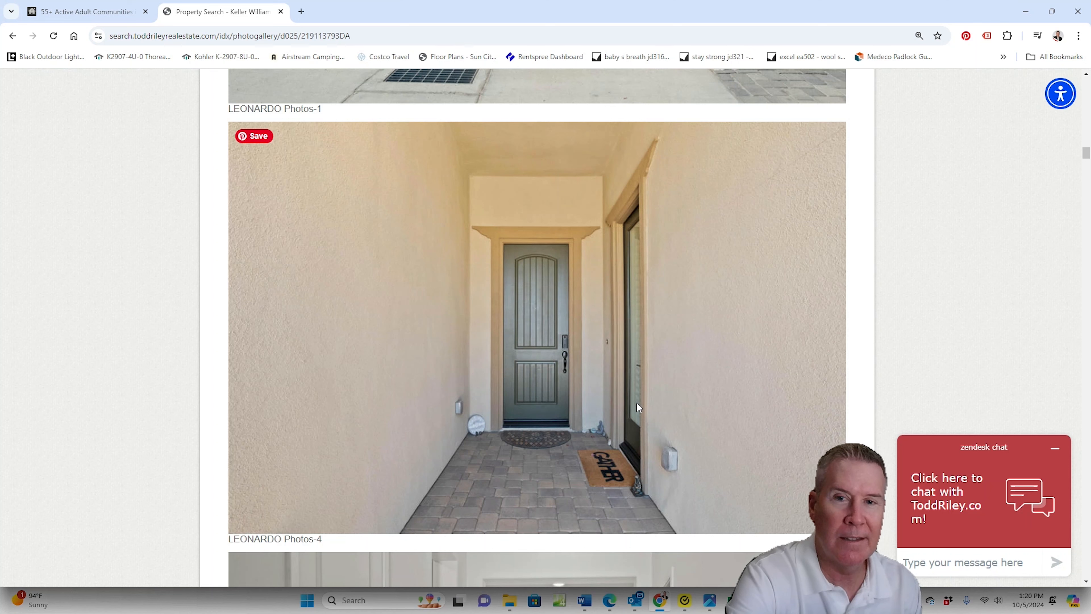
mouse_move(625, 251)
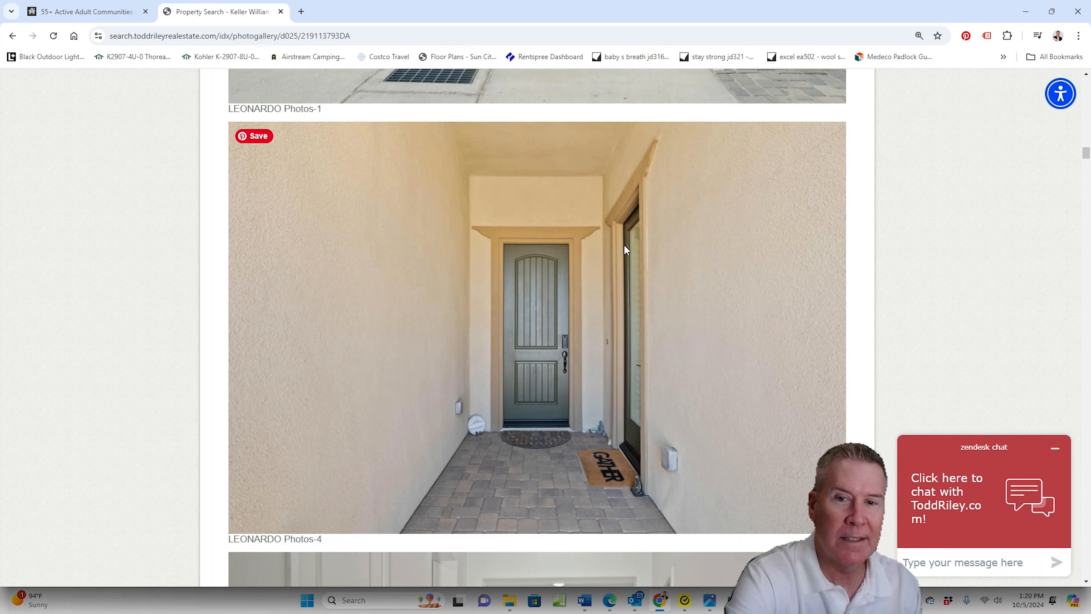
mouse_move(742, 337)
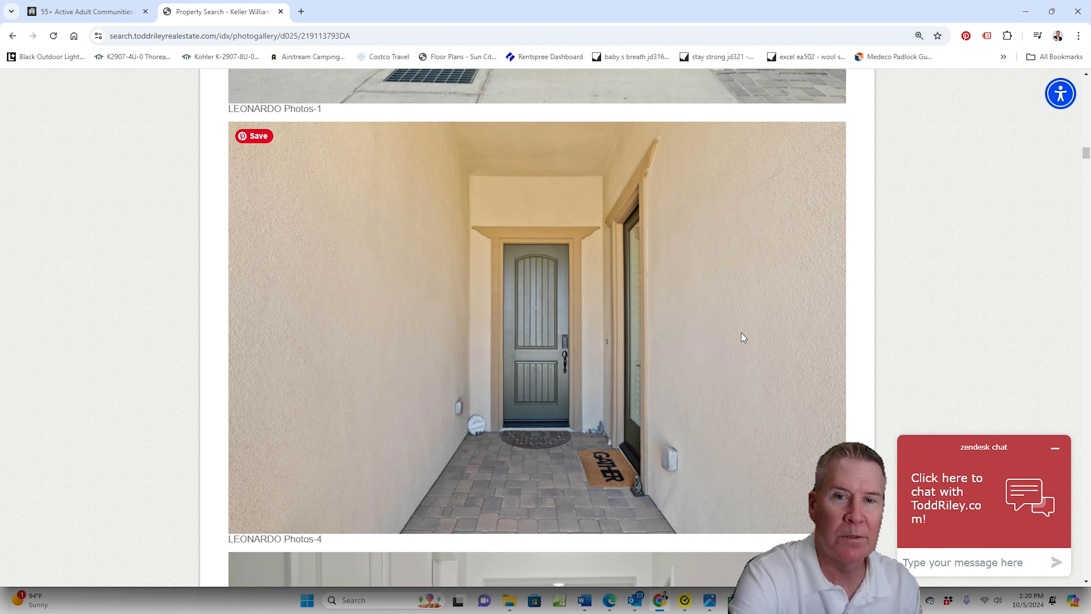
scroll("down", 3)
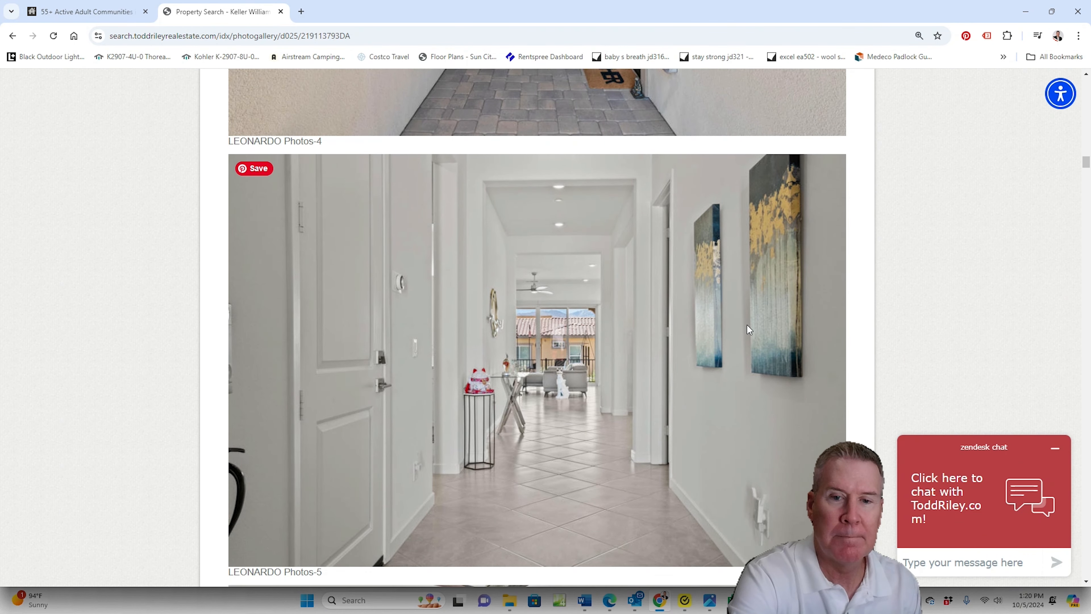
mouse_move(640, 318)
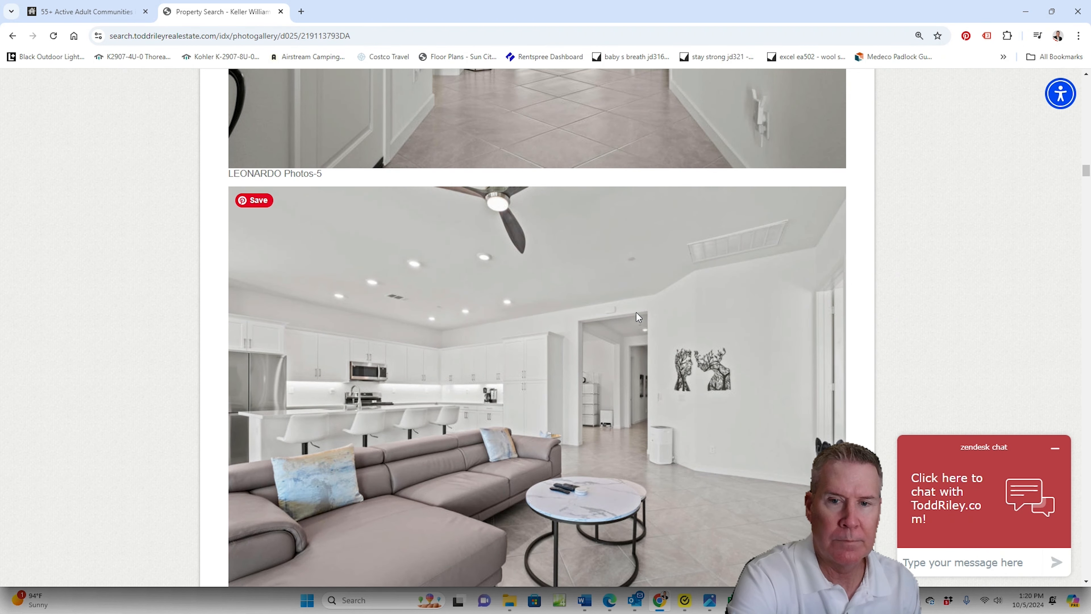
scroll("down", 3)
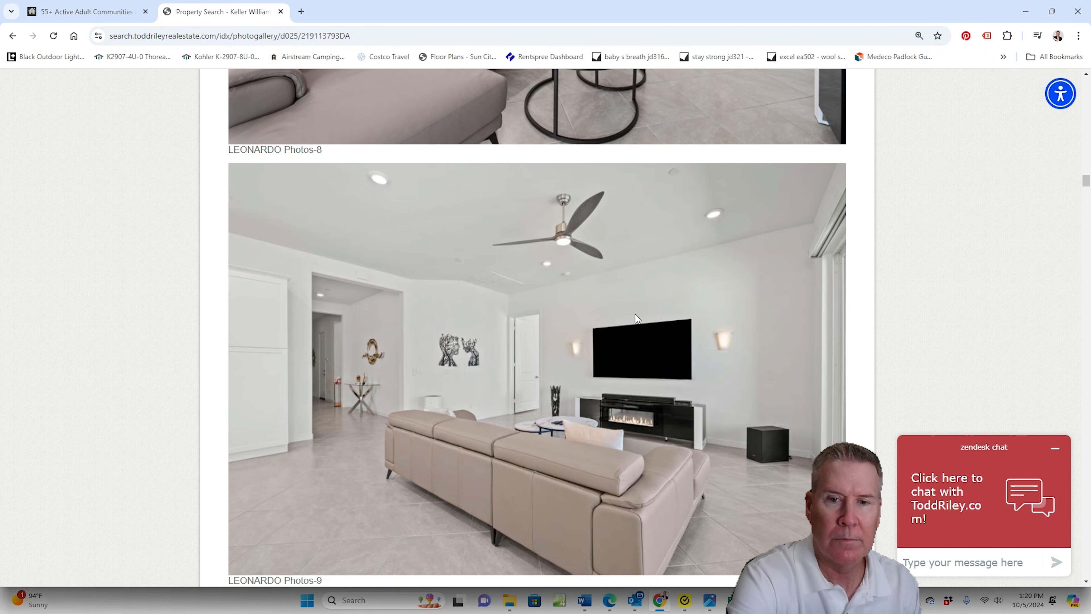
mouse_move(684, 294)
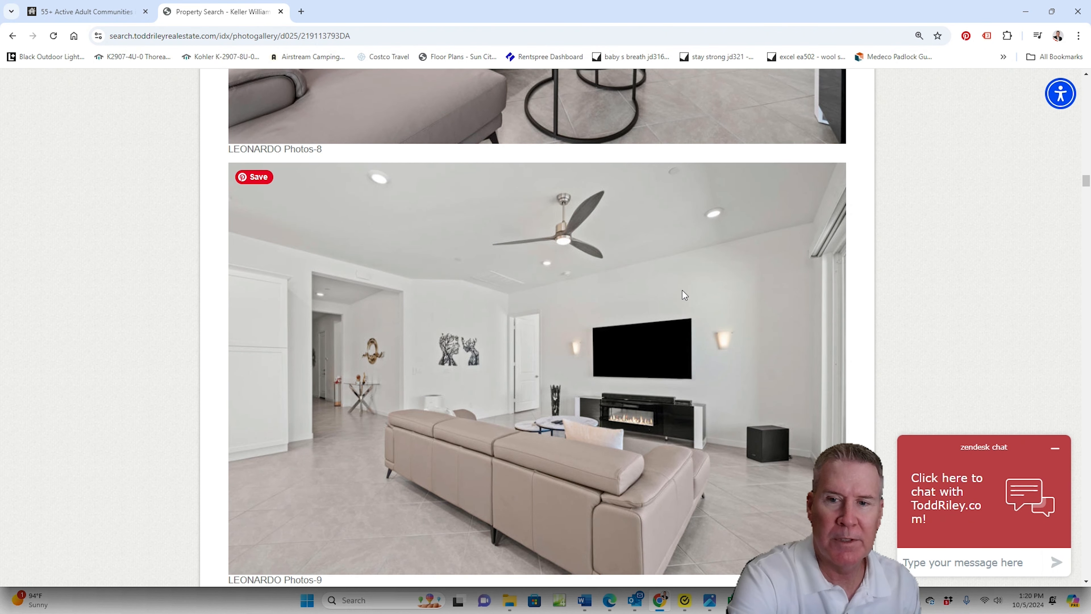
scroll("down", 3)
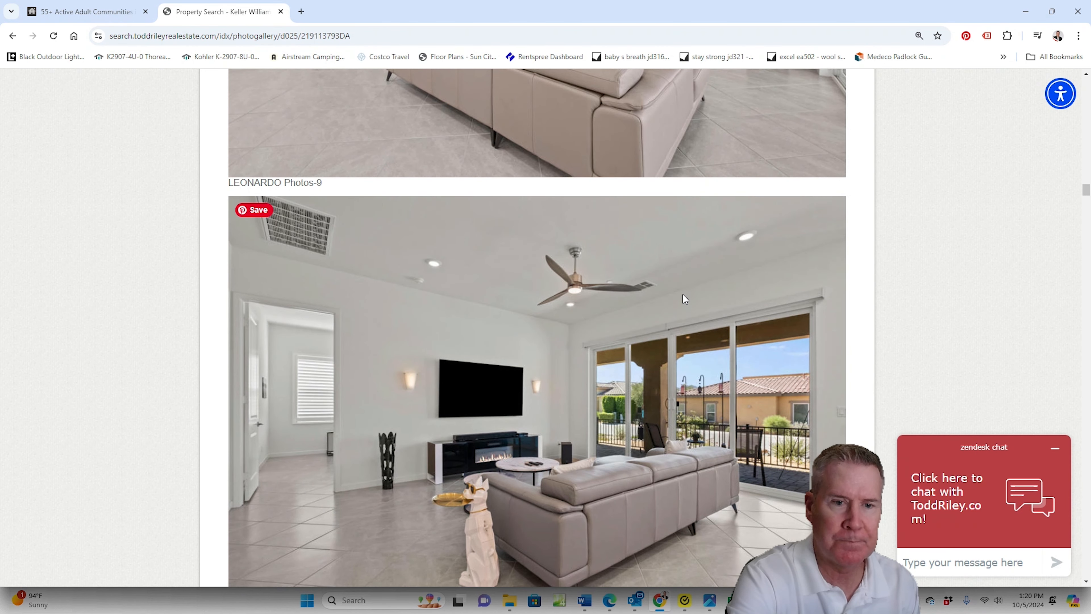
scroll("down", 3)
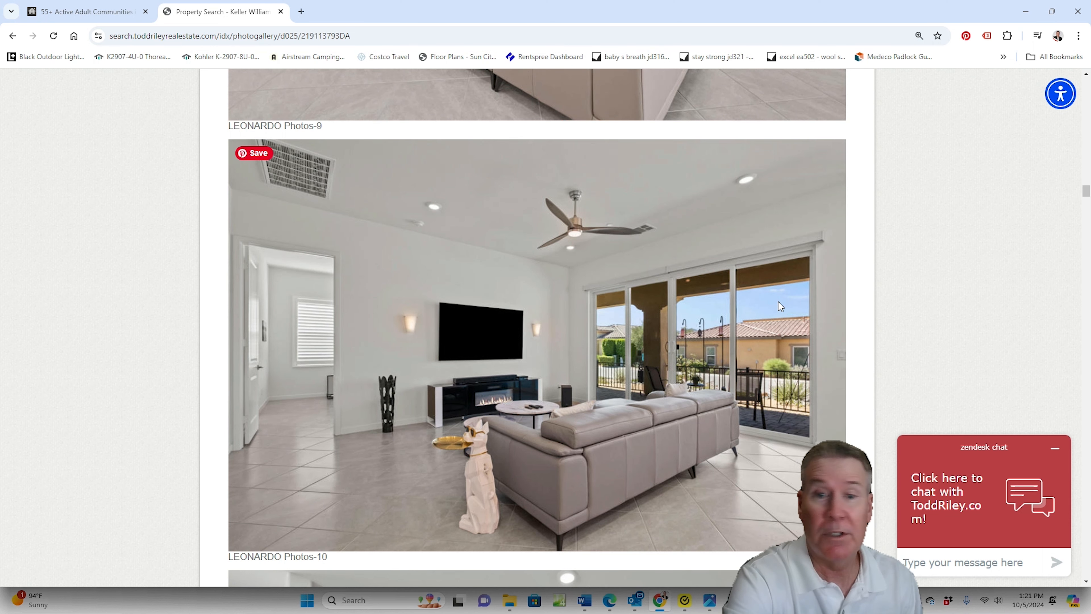
scroll("down", 3)
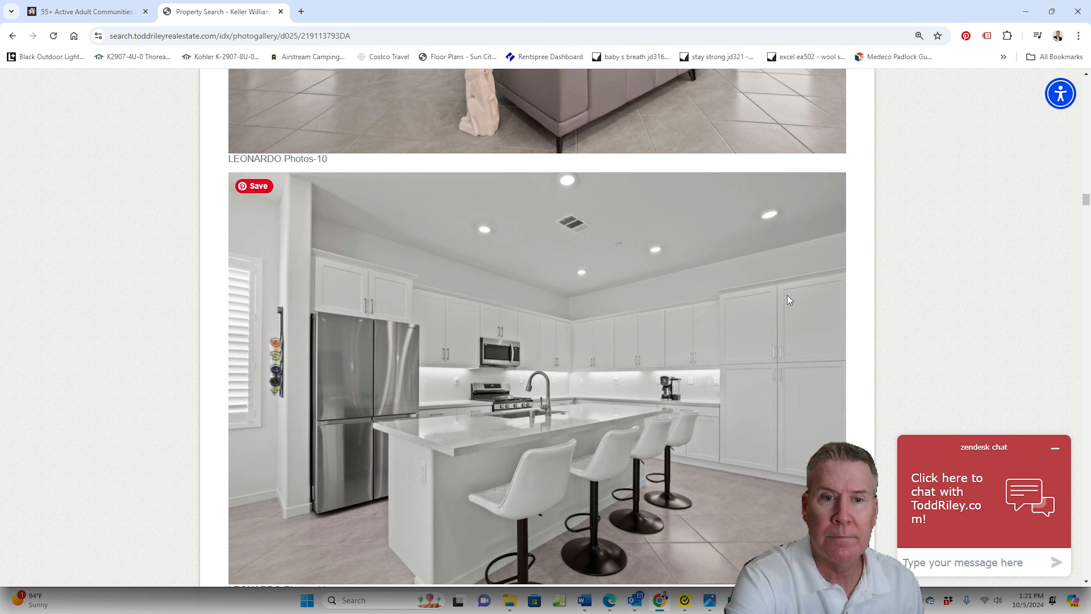
mouse_move(805, 298)
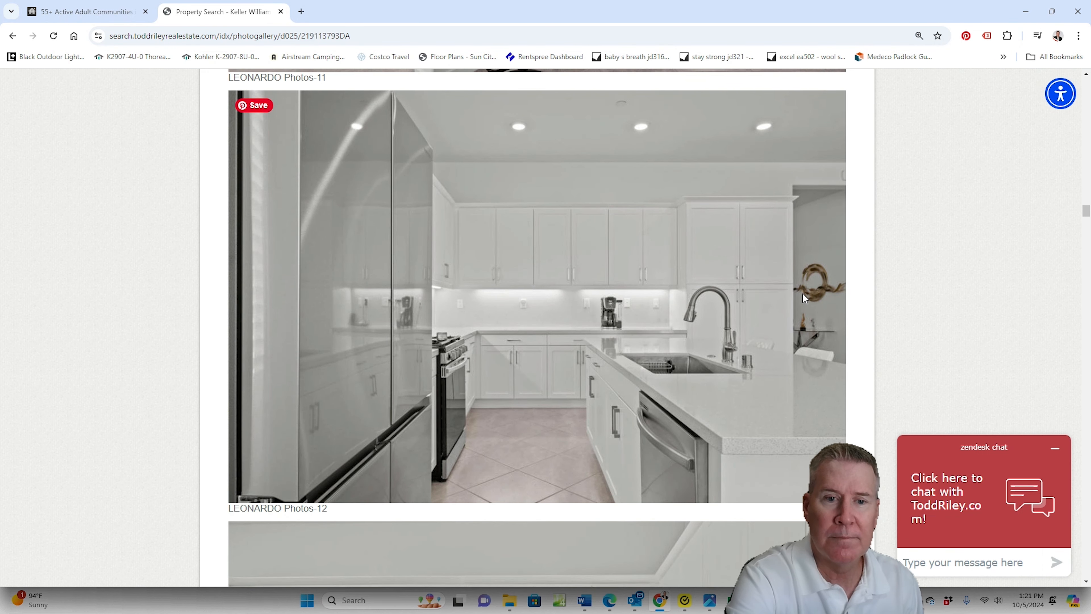
- Move down the gallery past photo 19 into the bedroom photos
scroll("down", 3)
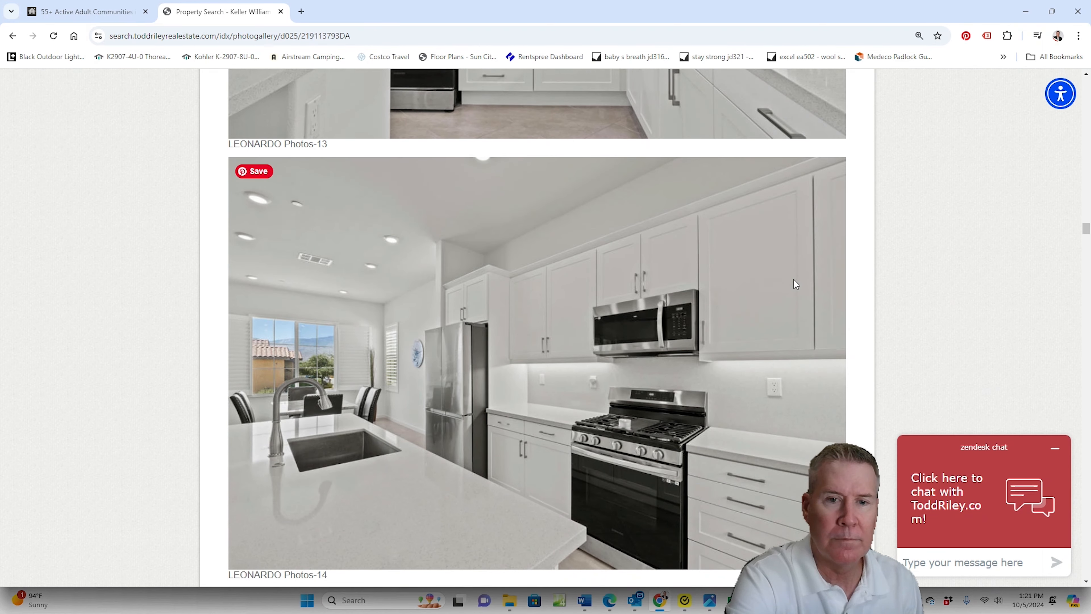
scroll("down", 3)
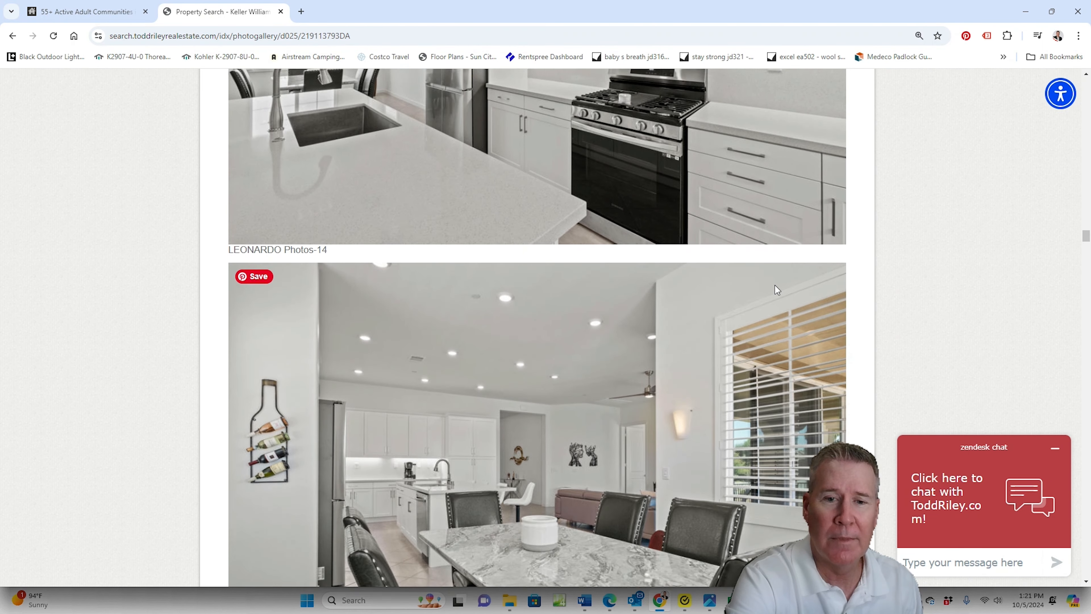
scroll("down", 3)
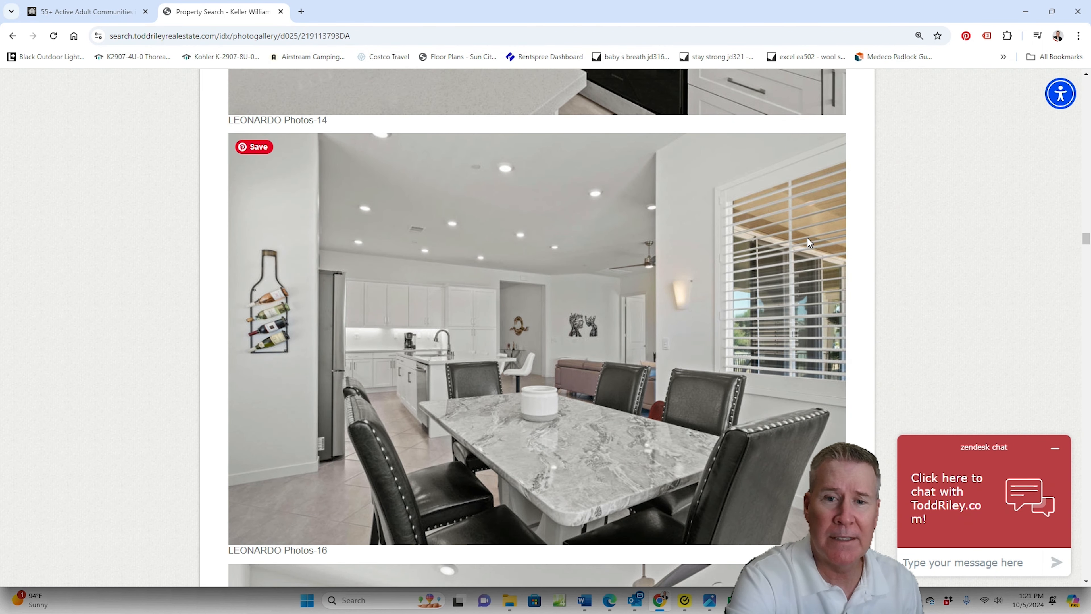
scroll("down", 3)
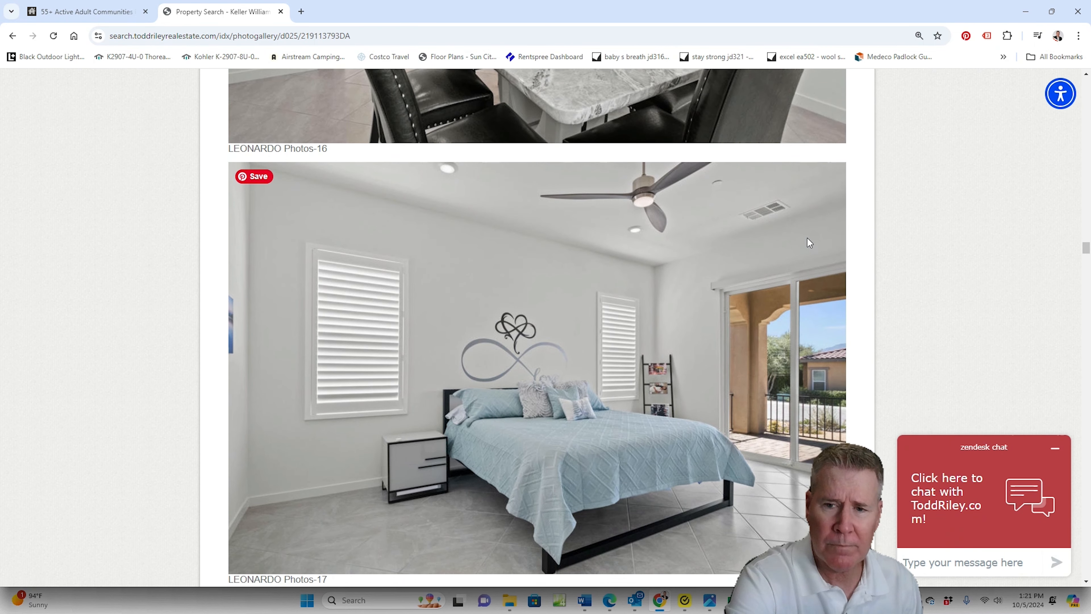
scroll("down", 3)
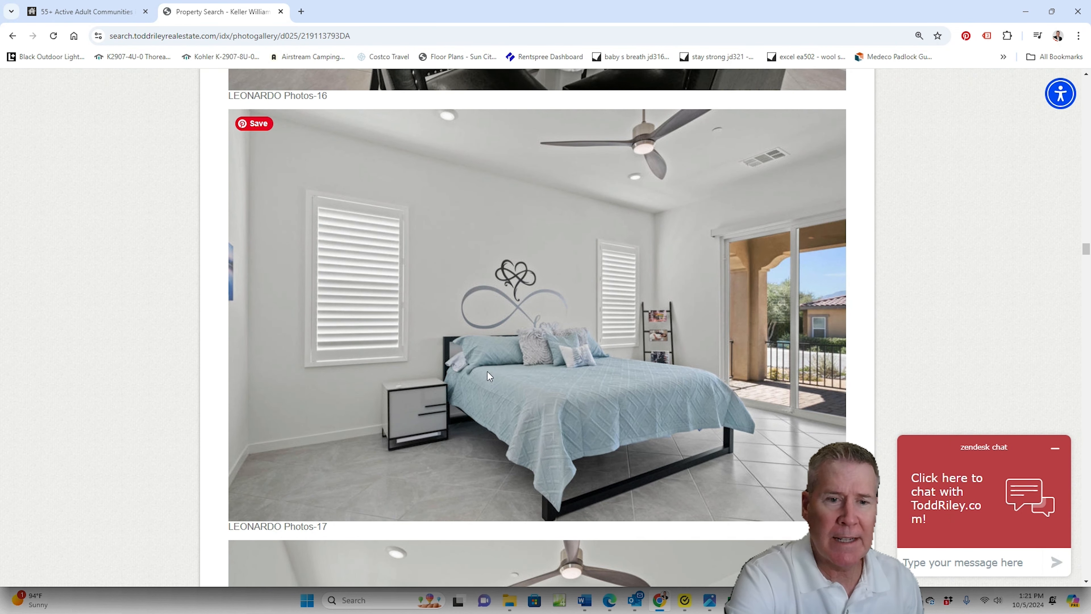
mouse_move(388, 466)
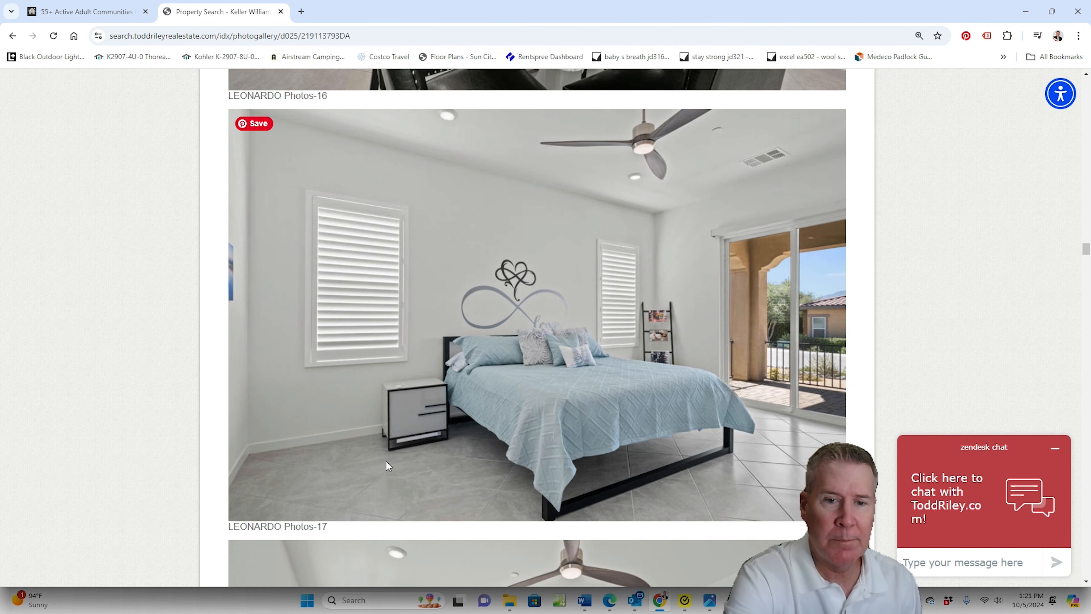
scroll("down", 3)
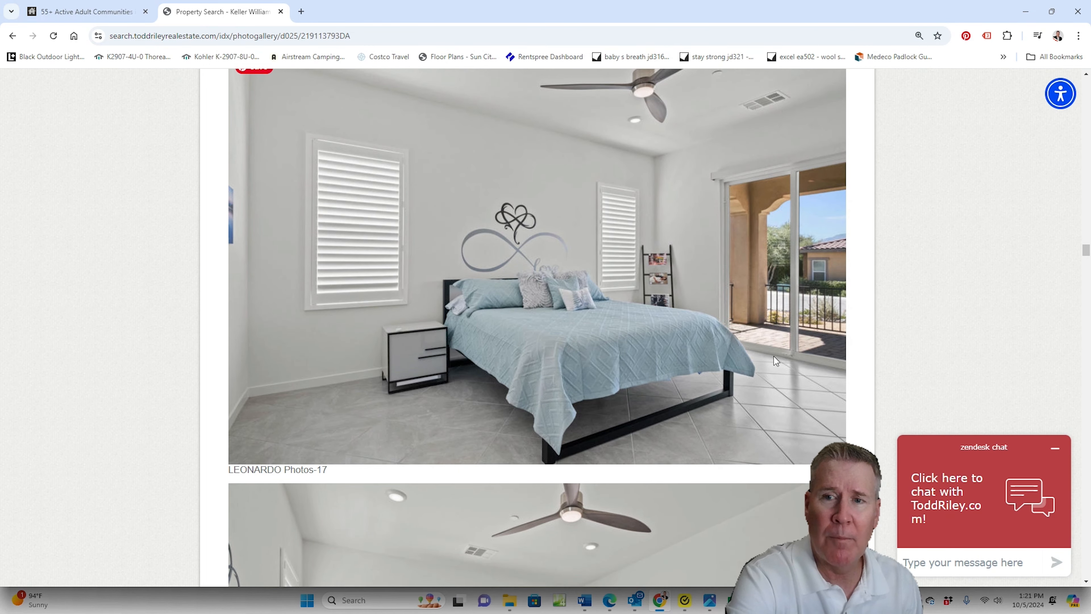
- Continue to the primary bathroom photos with vanity and glass shower, reaching photo 23
scroll("down", 3)
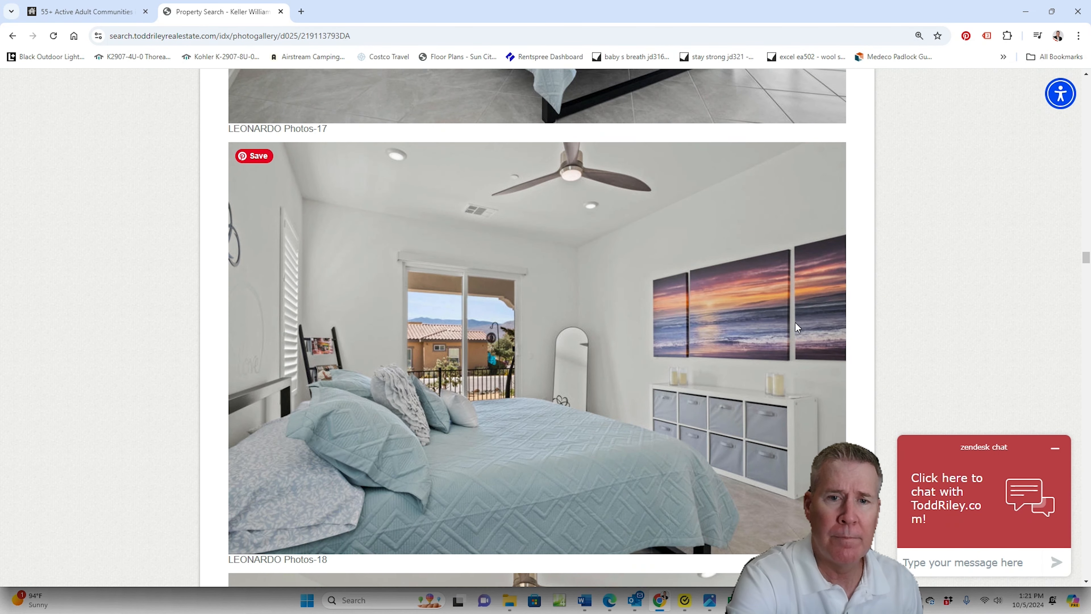
scroll("down", 3)
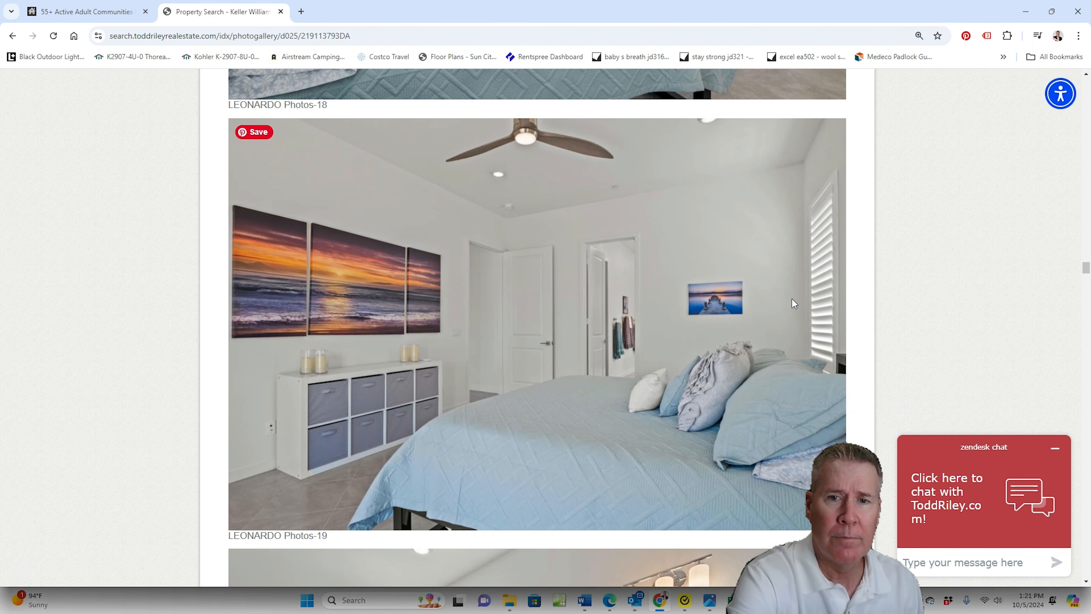
scroll("down", 3)
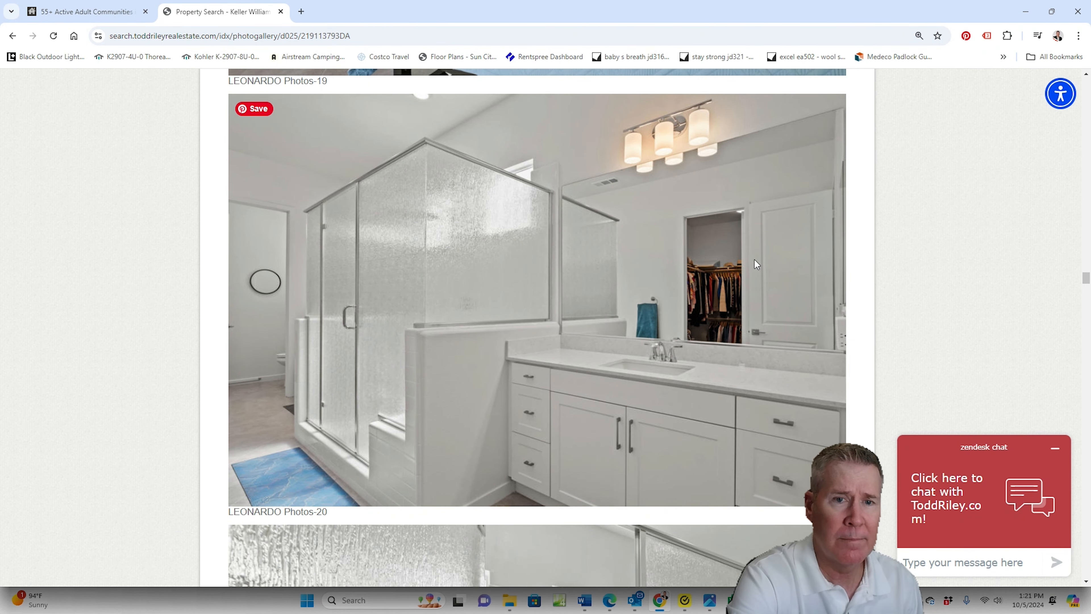
scroll("down", 3)
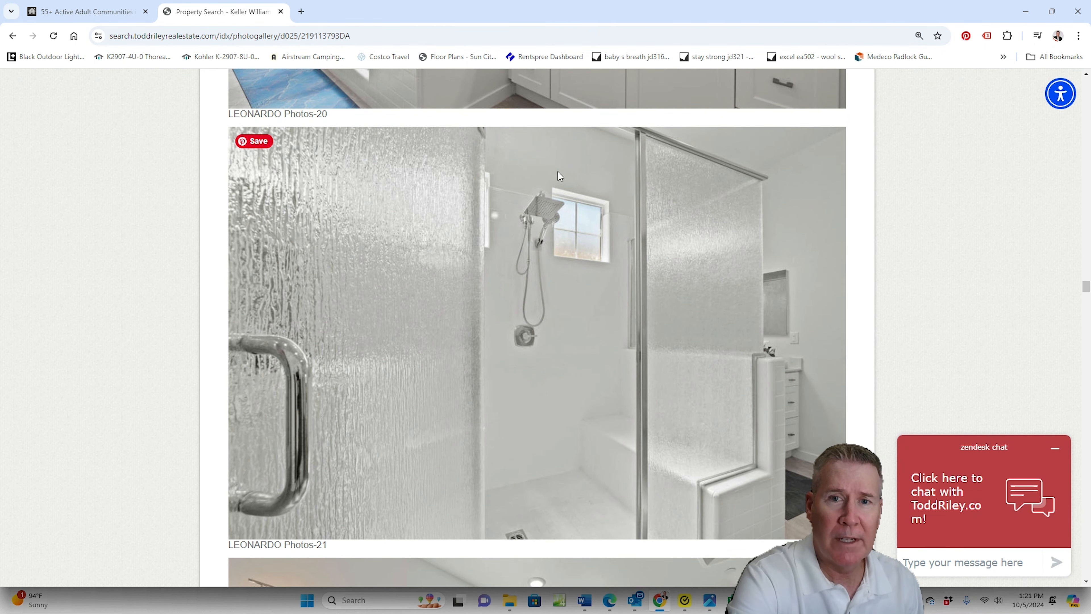
scroll("down", 3)
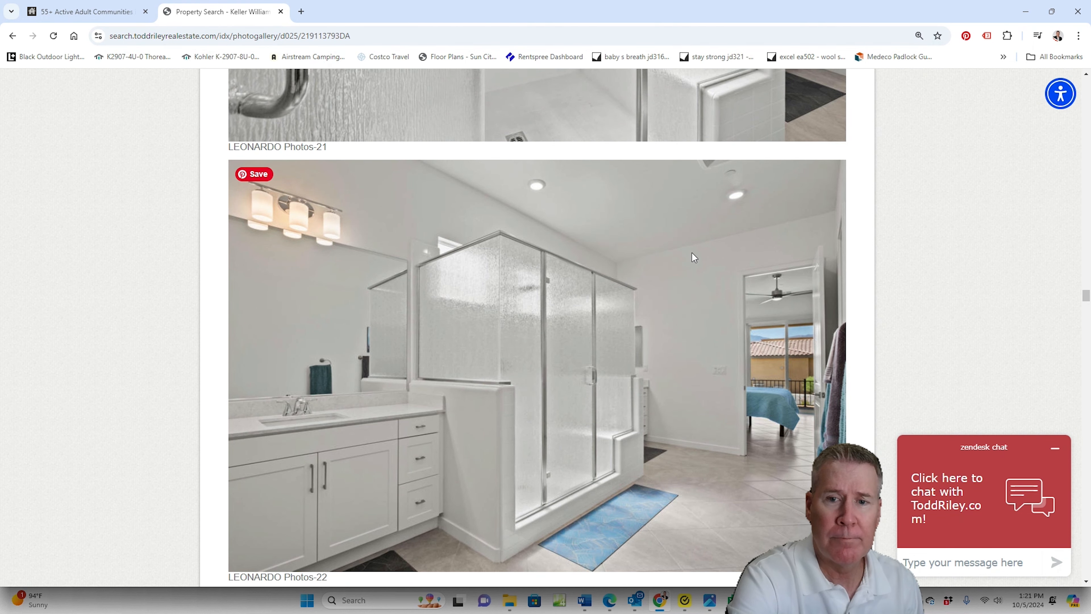
scroll("down", 3)
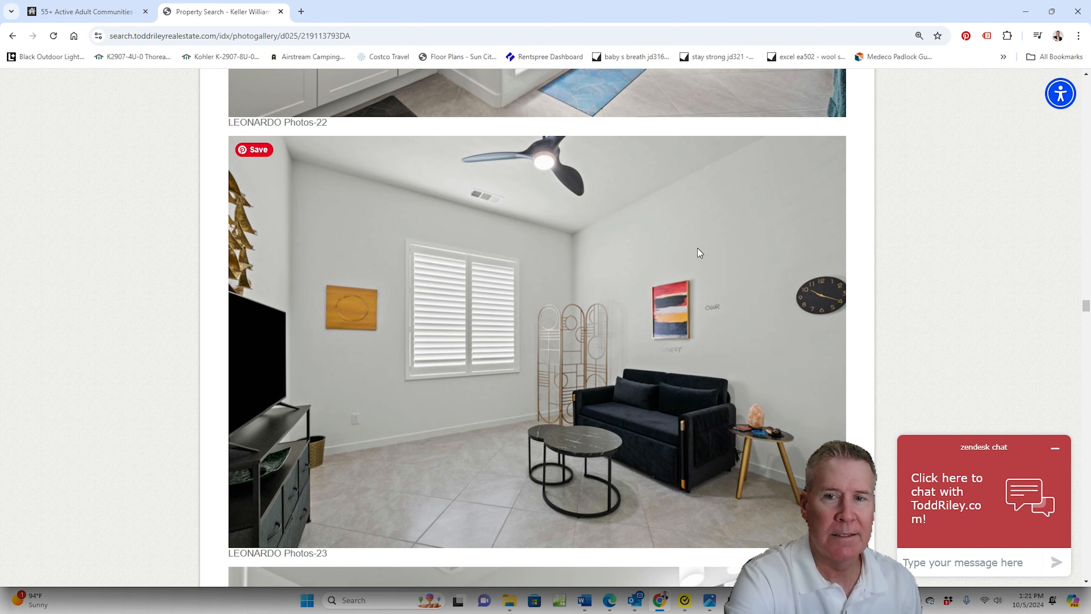
- View photos 23 to 25, the sitting room and home office, down to the laundry room
scroll("down", 3)
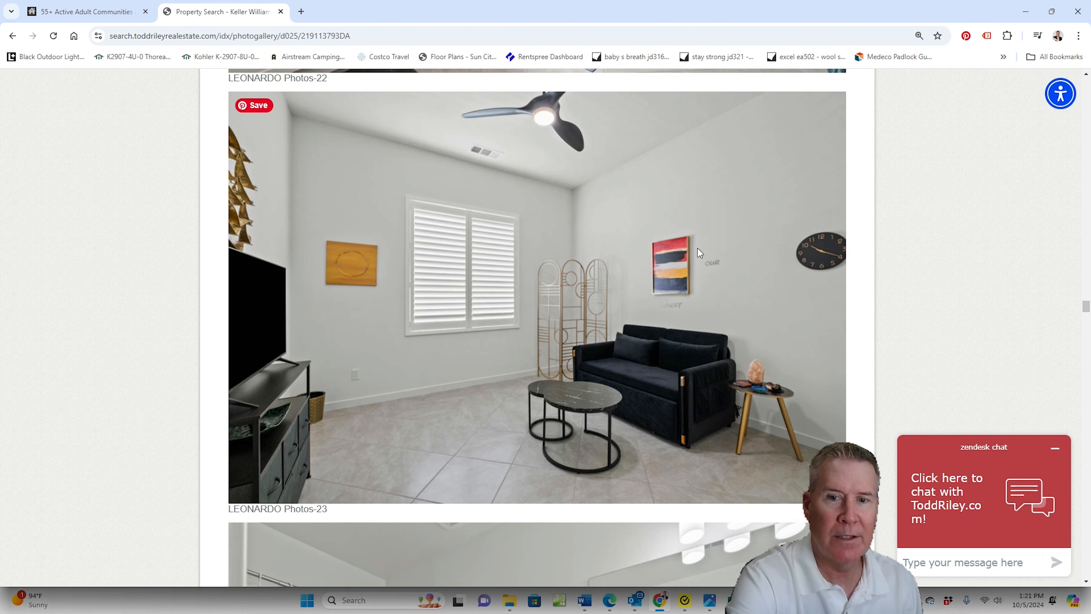
scroll("down", 3)
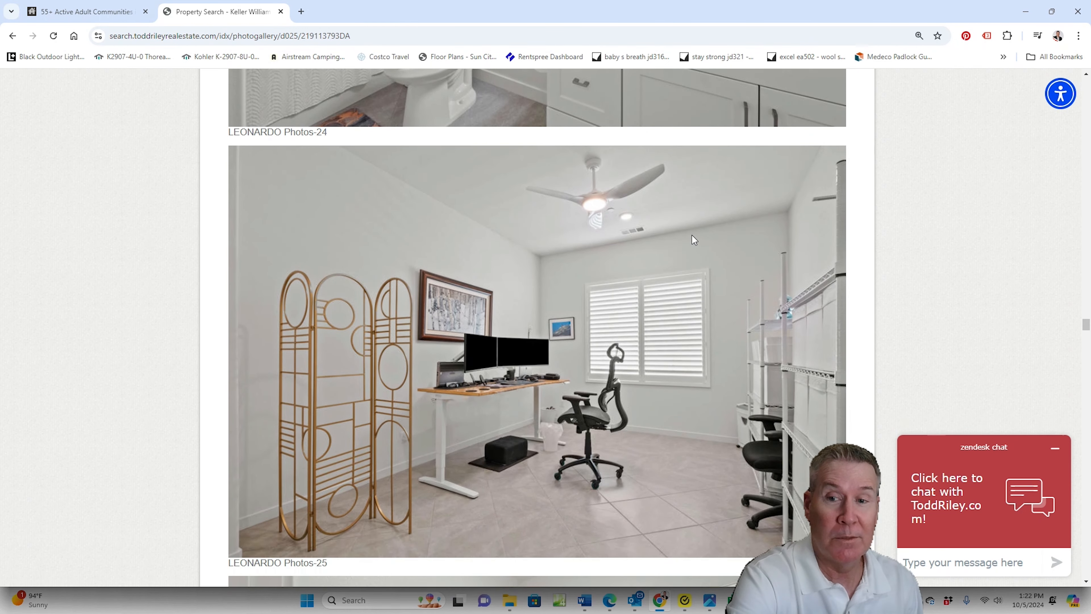
mouse_move(771, 259)
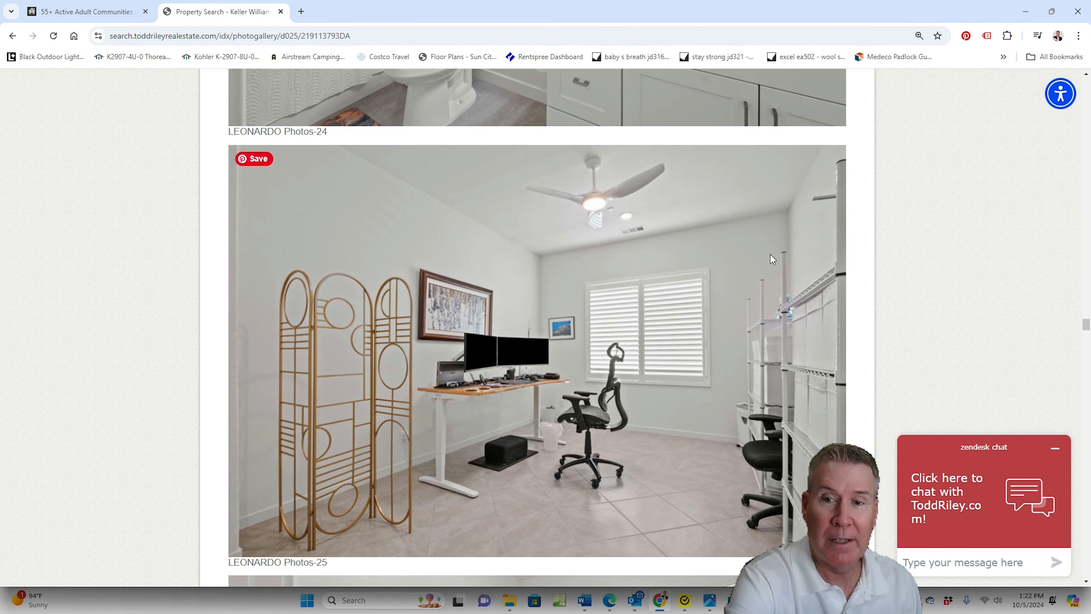
mouse_move(760, 272)
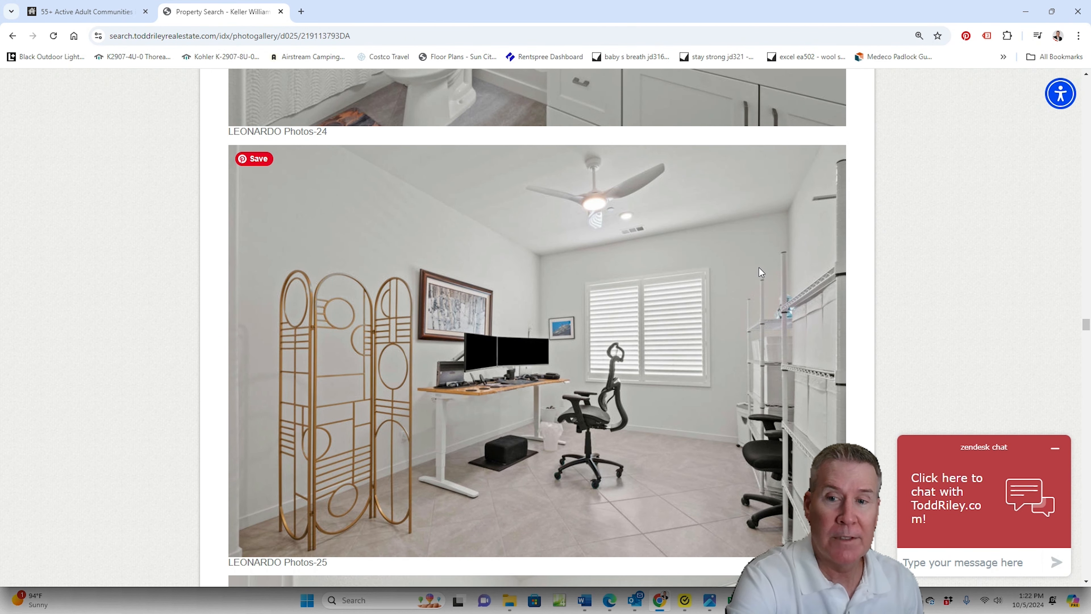
scroll("down", 3)
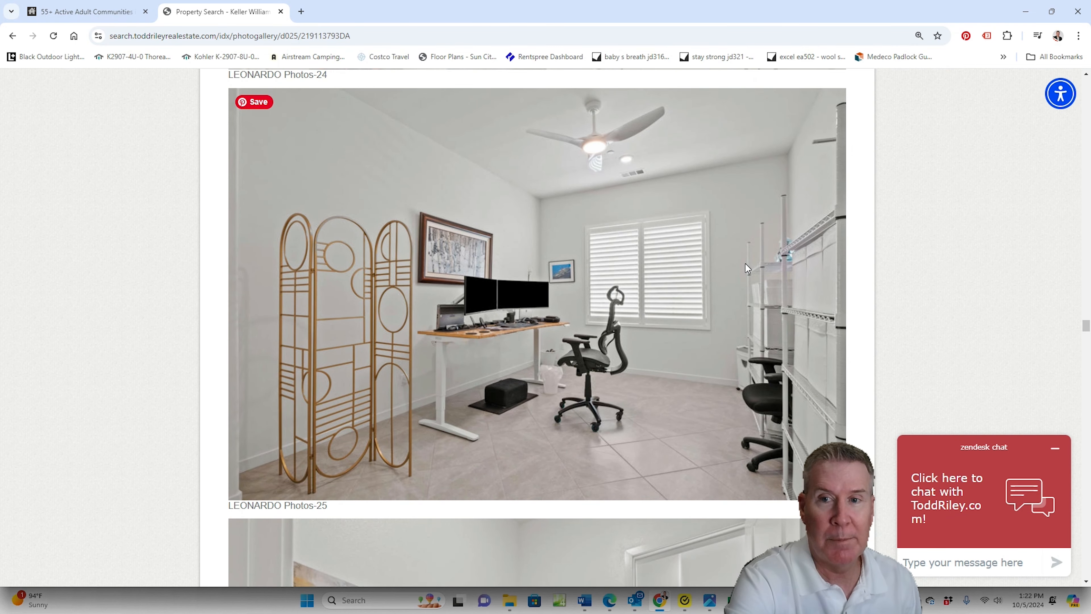
scroll("down", 3)
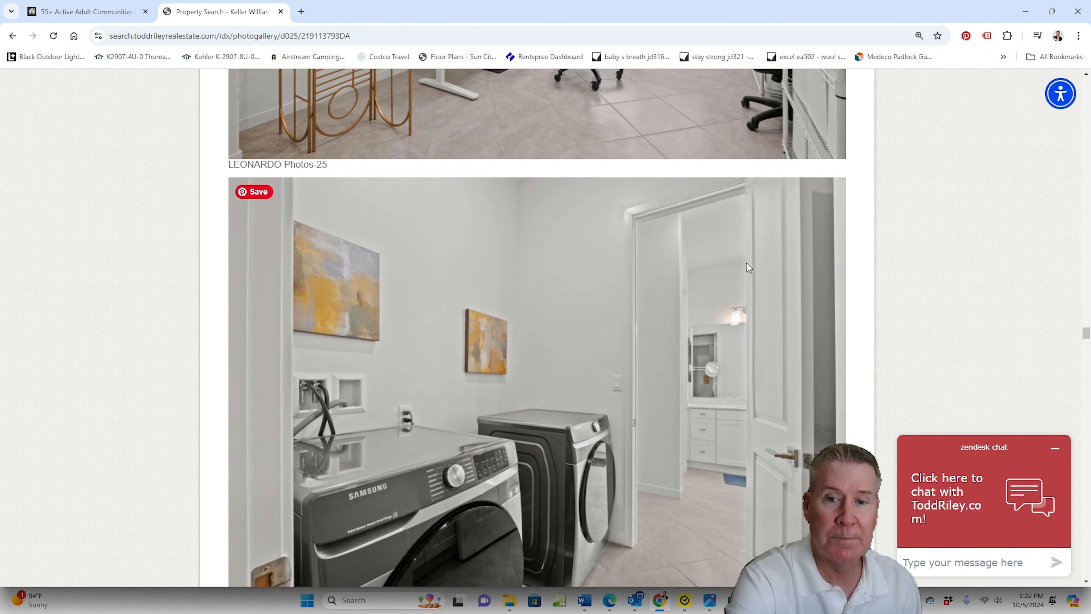
- Move through the entry, bedroom and guest bath photos from photo 26 onward
scroll("down", 3)
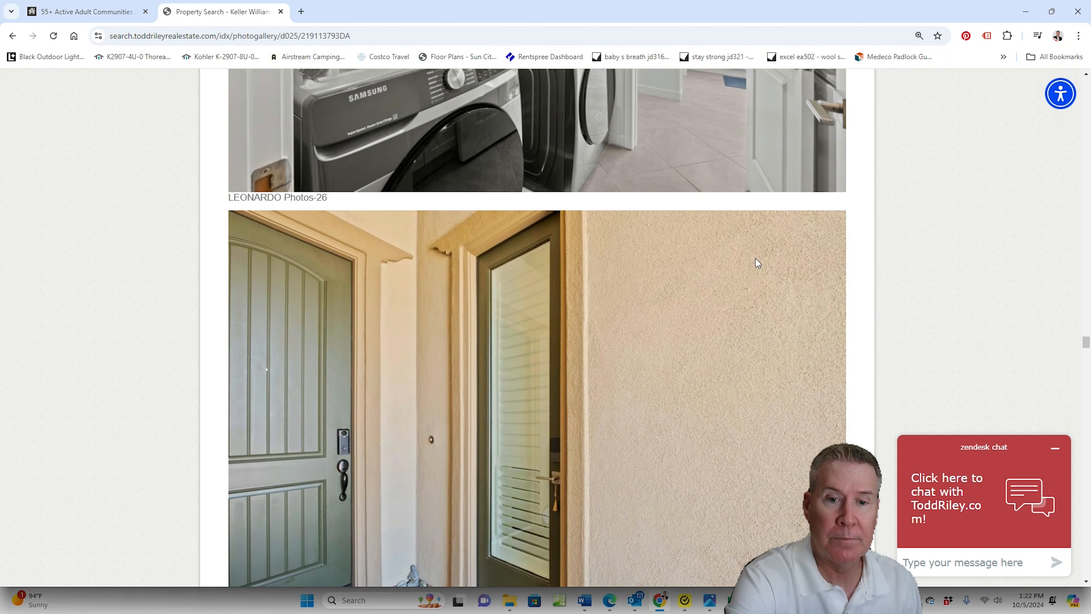
scroll("down", 3)
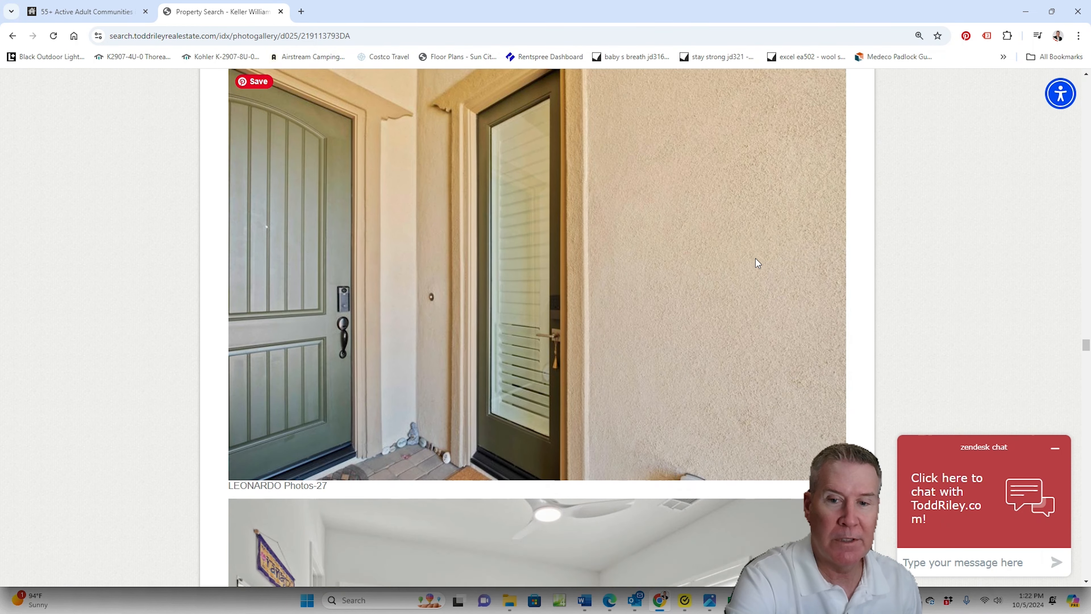
scroll("down", 3)
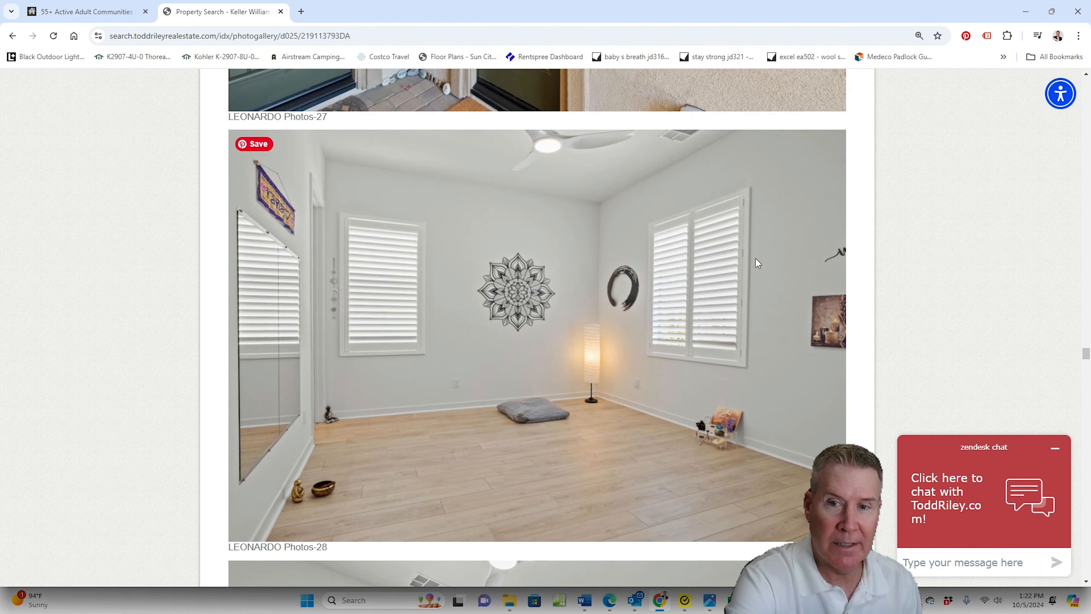
scroll("down", 3)
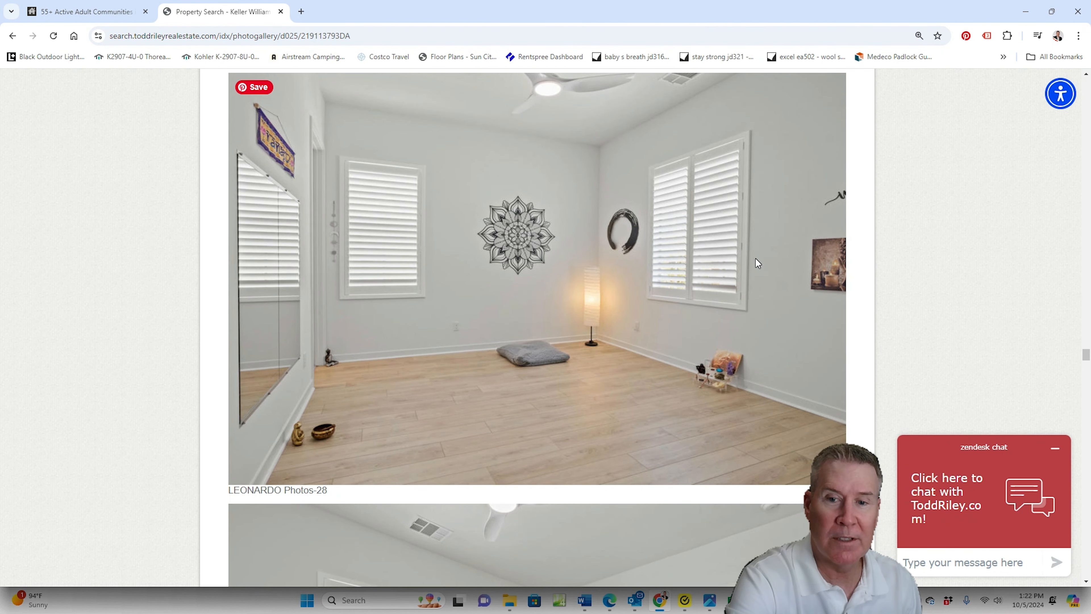
scroll("down", 3)
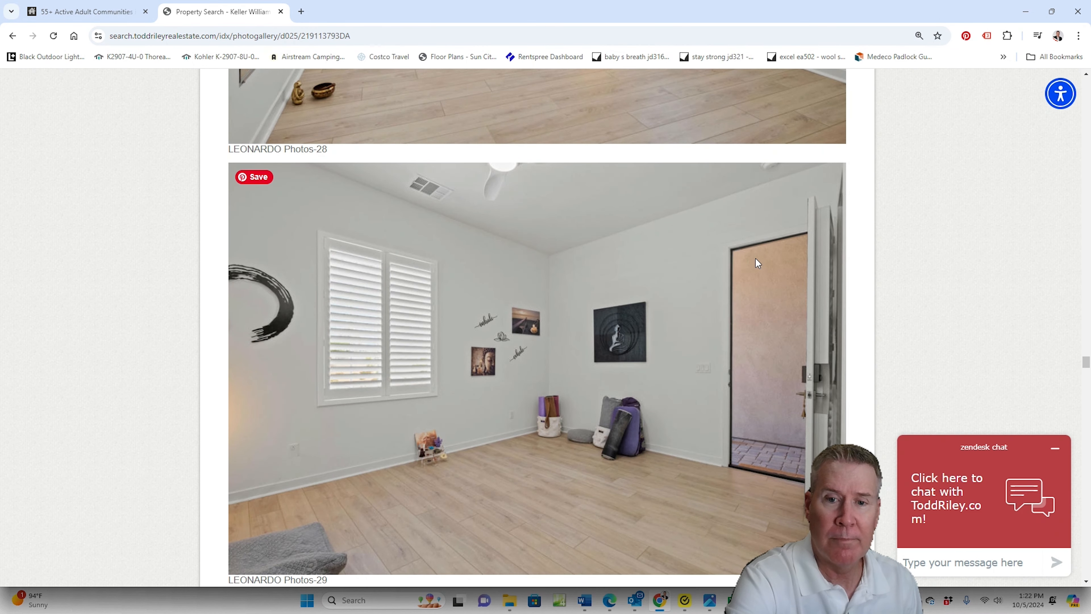
scroll("down", 3)
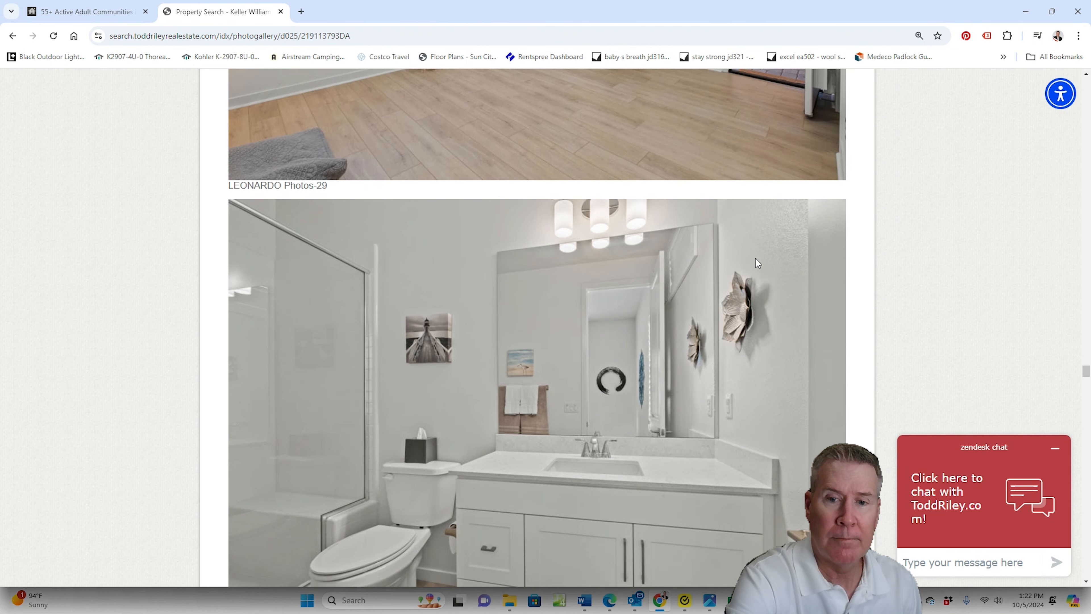
- Continue past the covered patio and backyard photos to the Villa Portofino entrance sign after photo 34
scroll("down", 3)
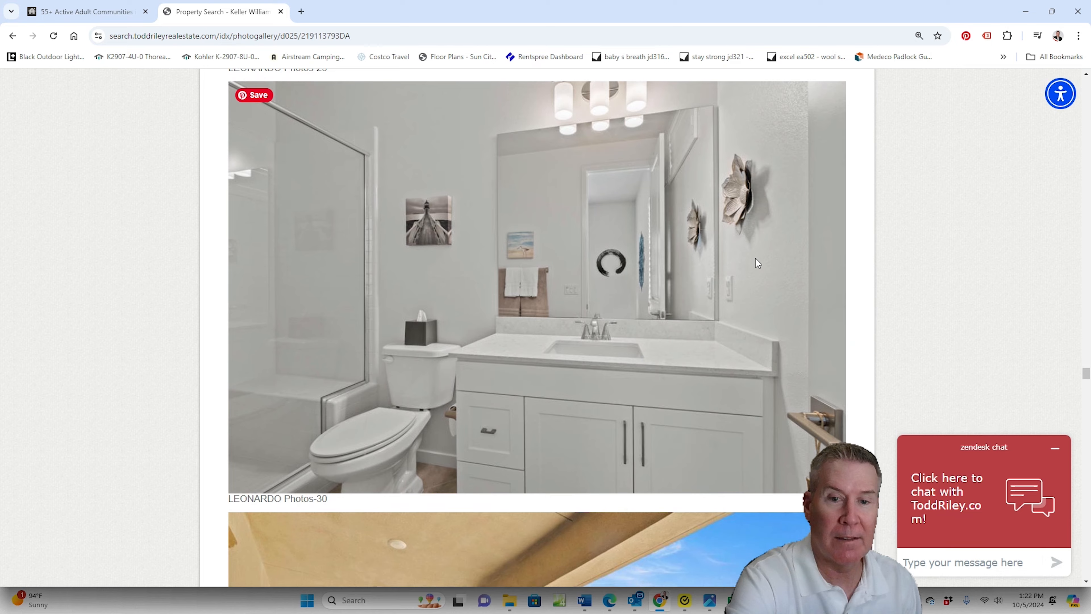
scroll("down", 3)
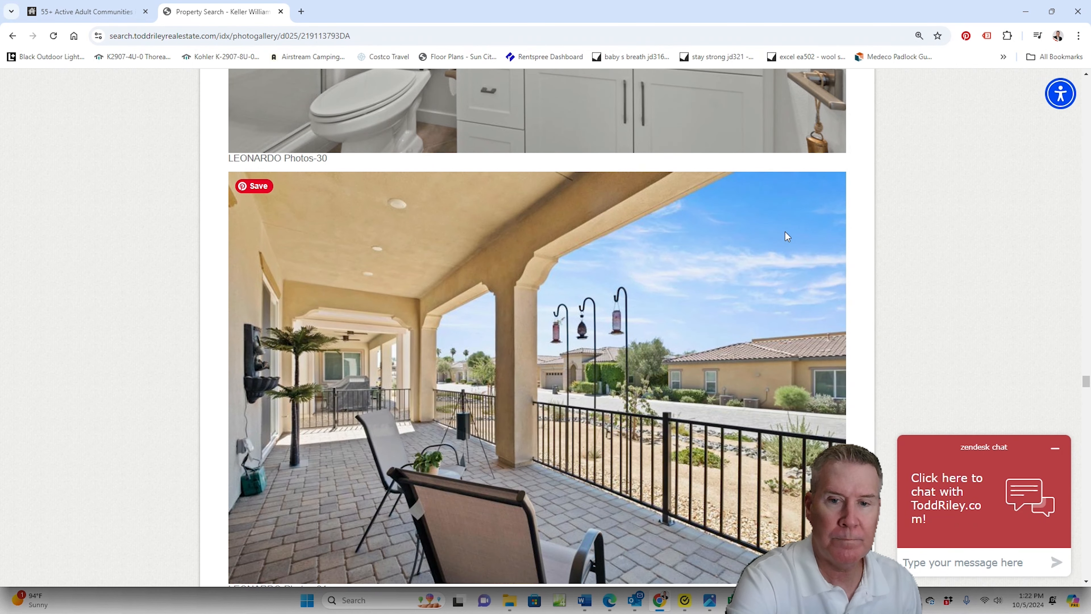
mouse_move(756, 297)
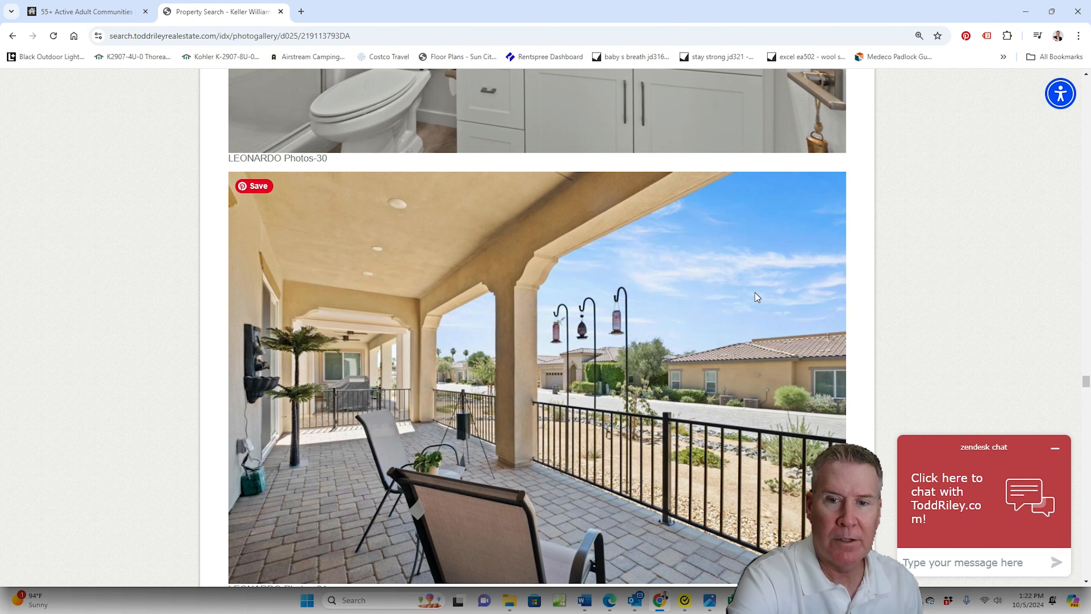
mouse_move(439, 371)
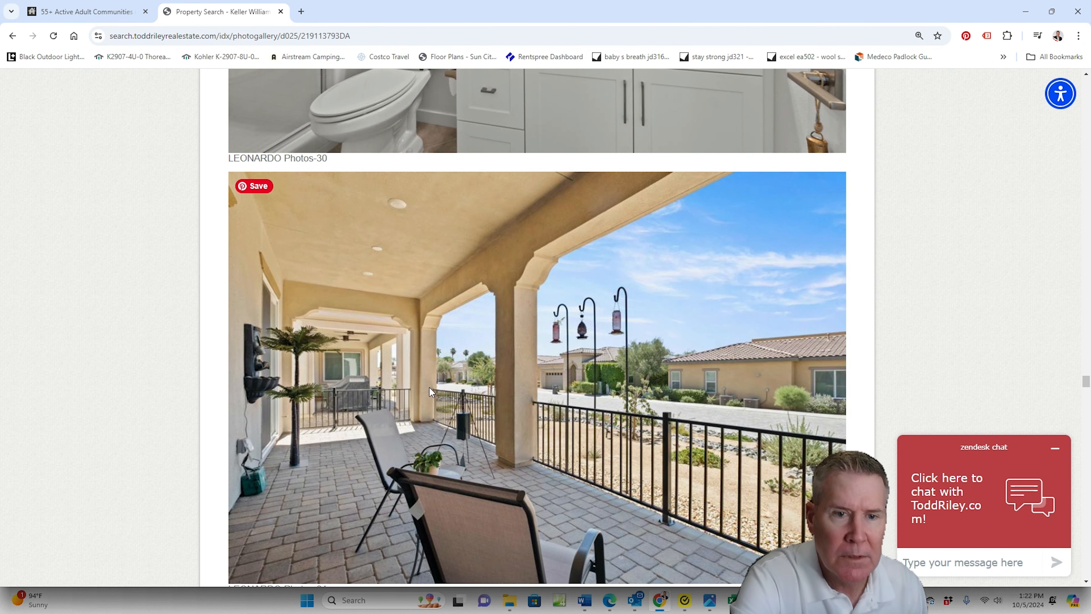
scroll("down", 3)
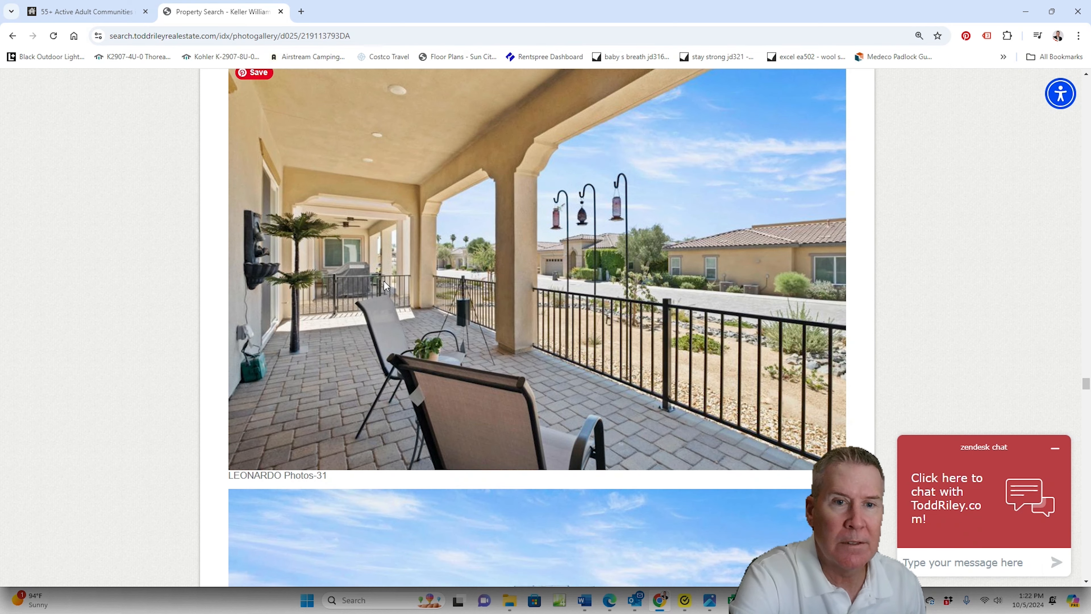
scroll("down", 3)
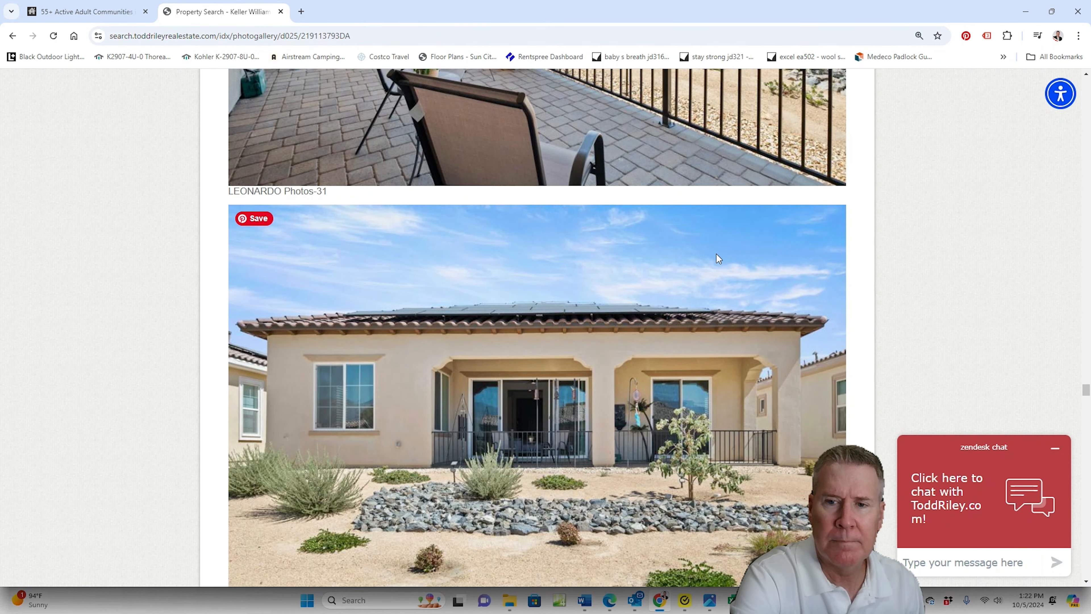
scroll("down", 3)
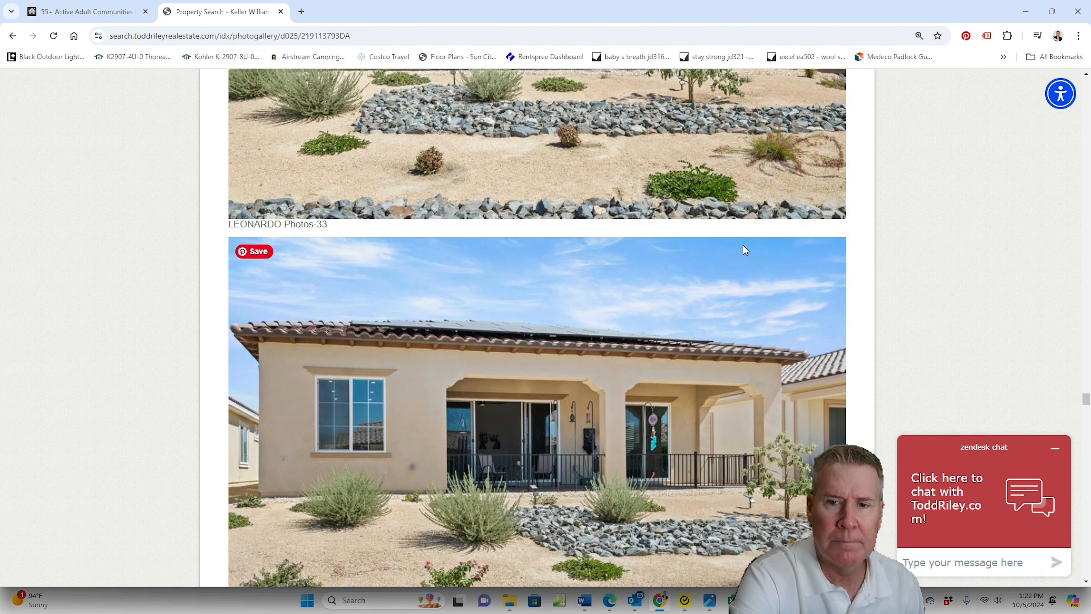
scroll("down", 3)
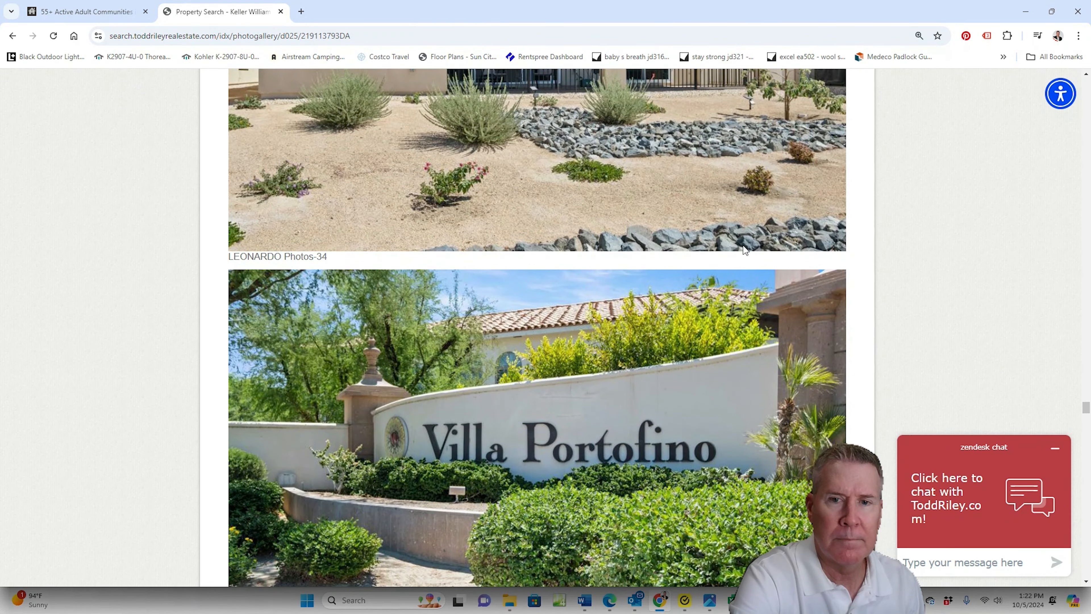
- View the clubhouse, pool and lounge amenity photos
scroll("down", 3)
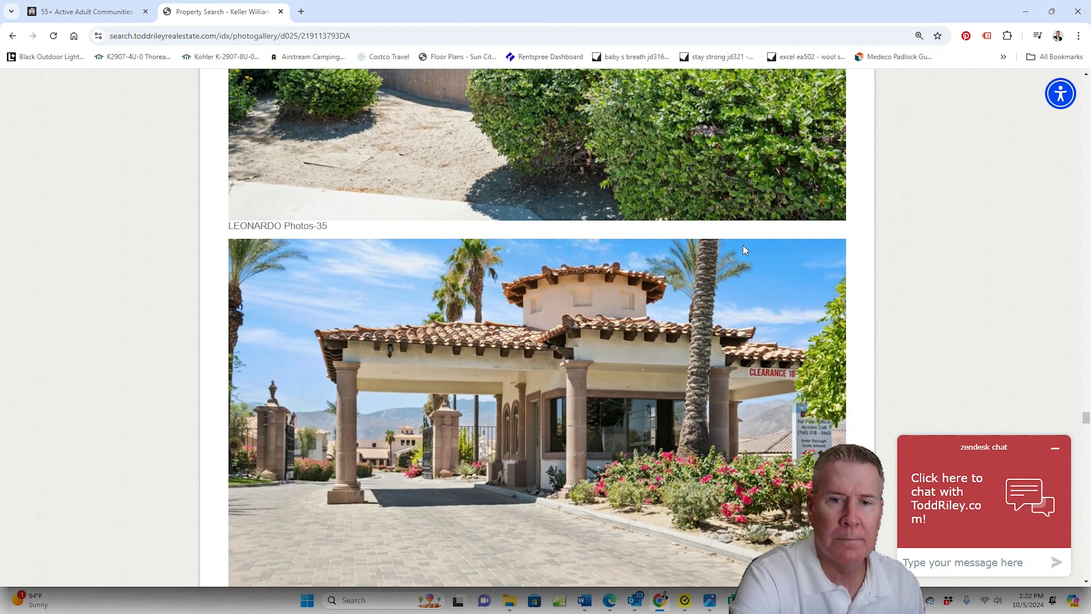
scroll("down", 3)
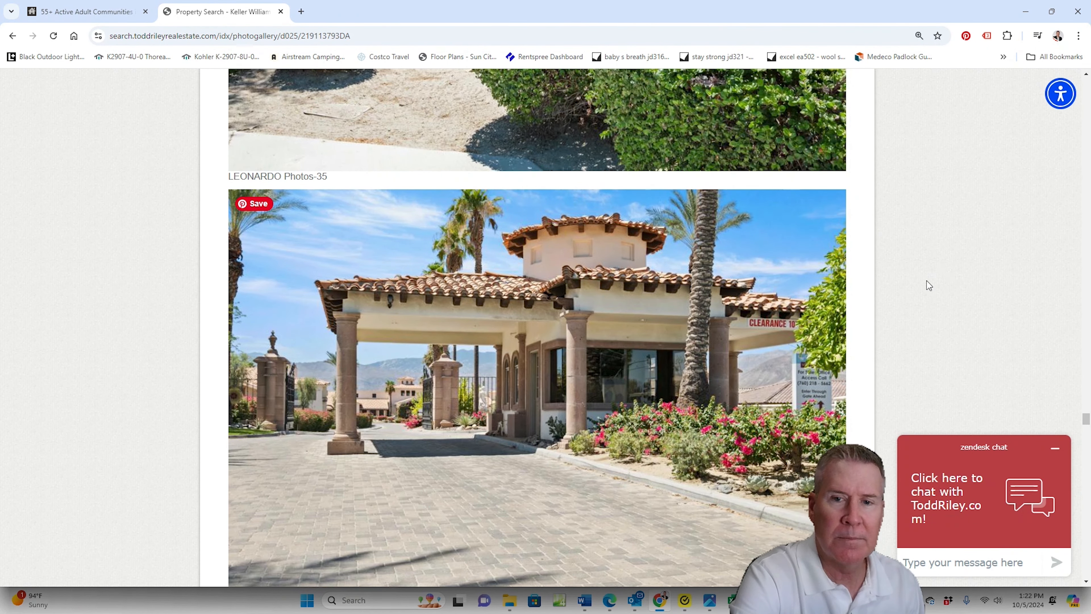
scroll("down", 3)
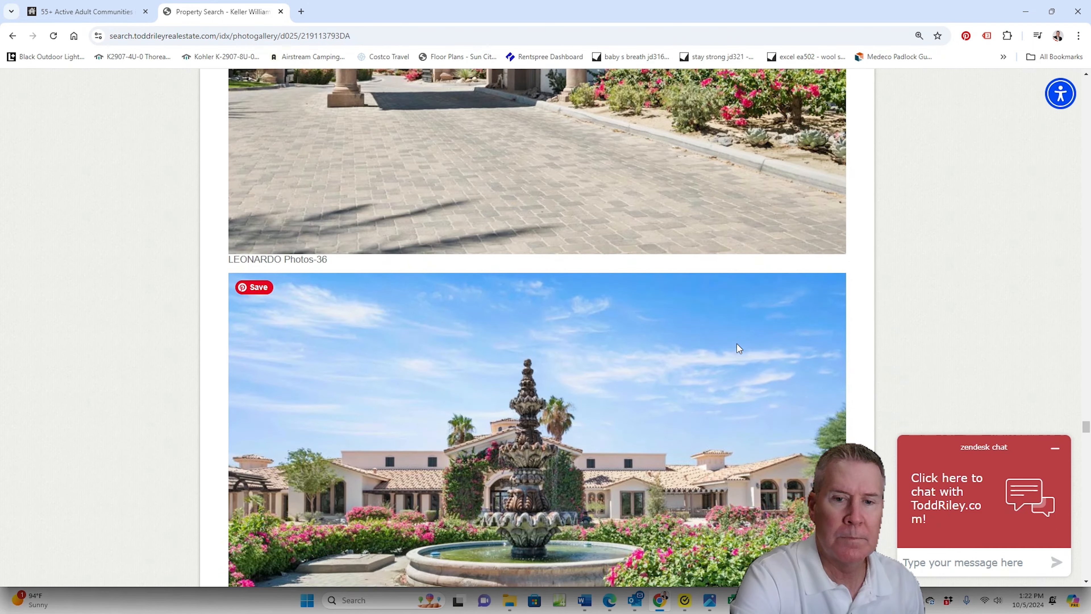
scroll("down", 3)
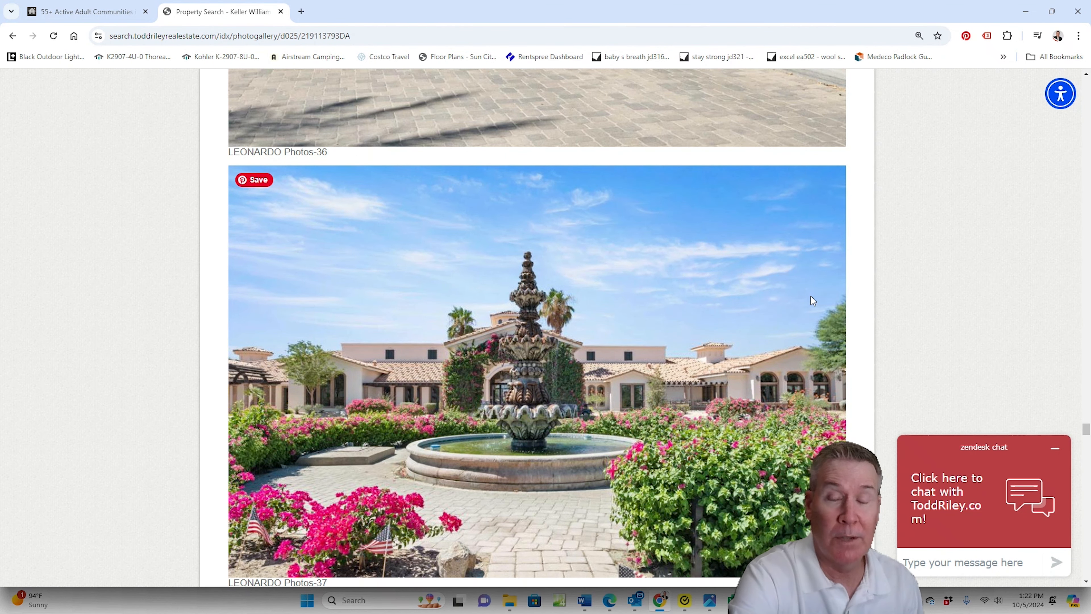
scroll("down", 3)
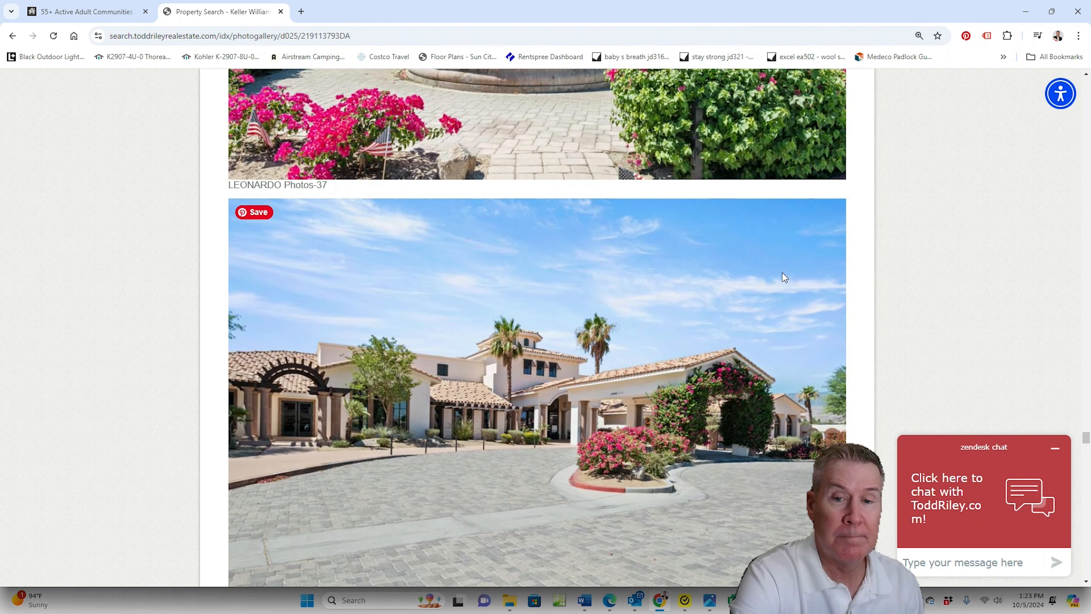
scroll("down", 3)
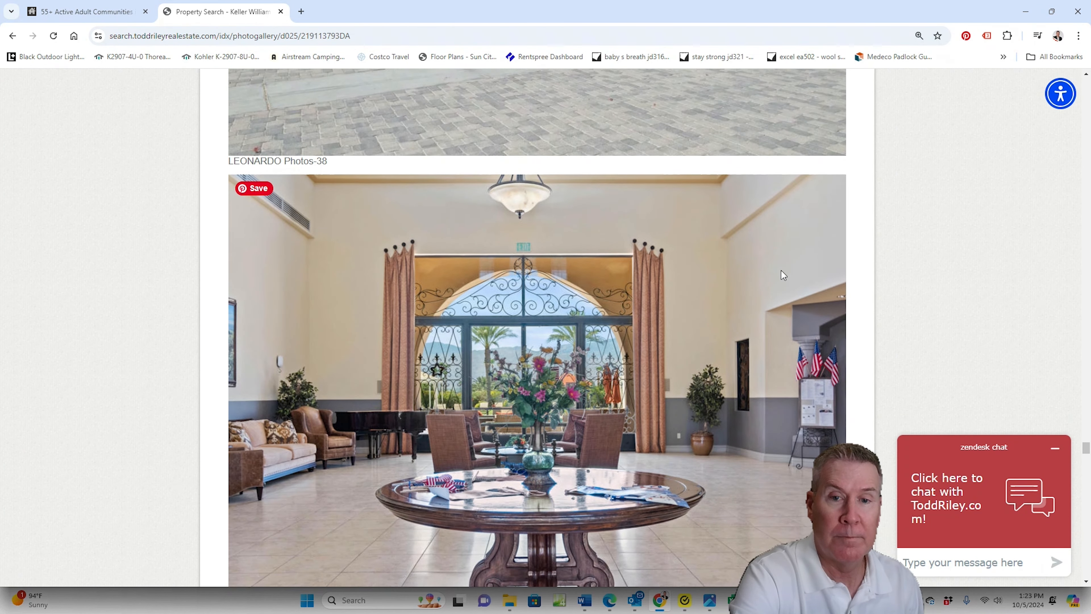
scroll("down", 3)
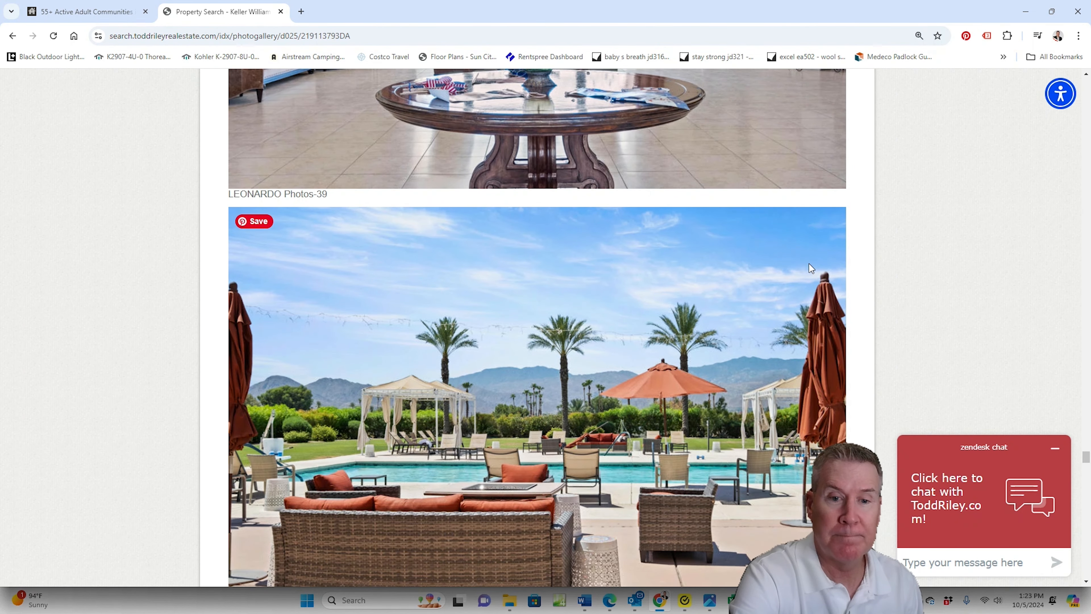
- Continue past the billiards, theater and dance studio photos to the floor plan at photo 46
scroll("down", 3)
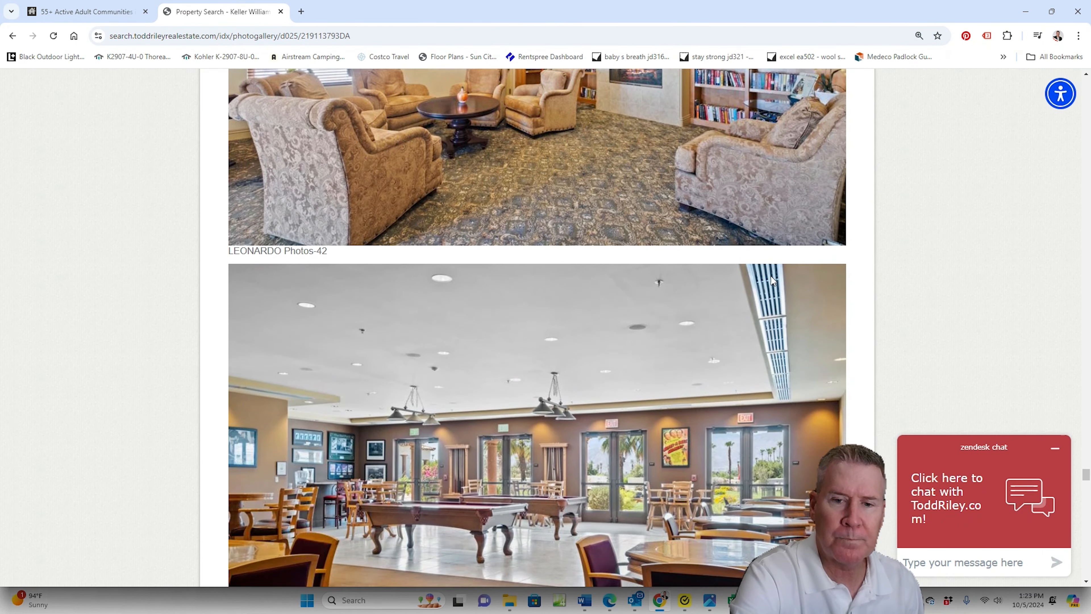
scroll("down", 3)
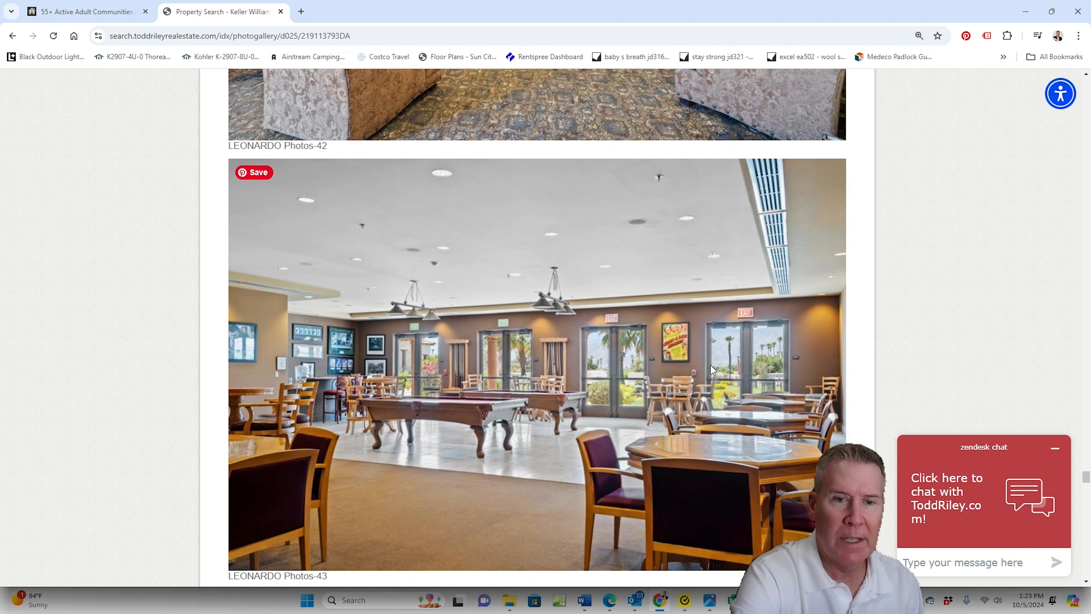
scroll("down", 3)
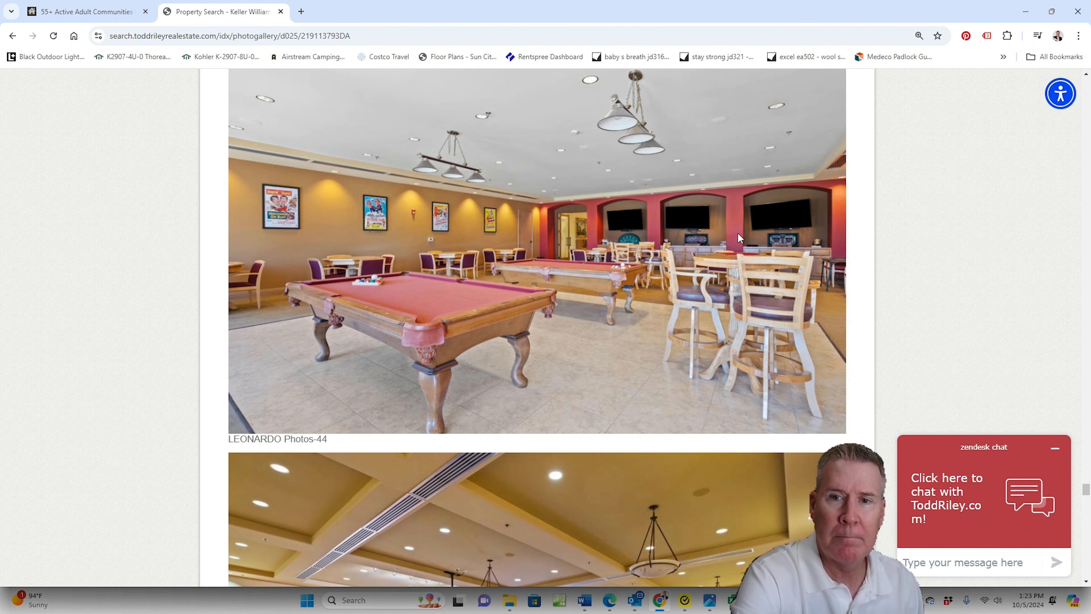
scroll("down", 3)
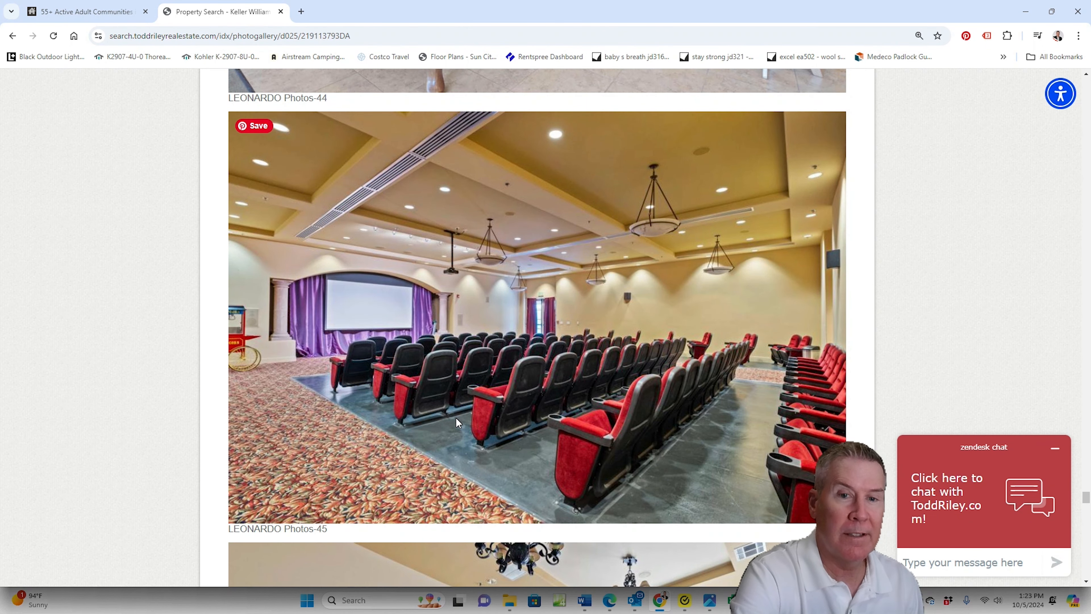
mouse_move(527, 348)
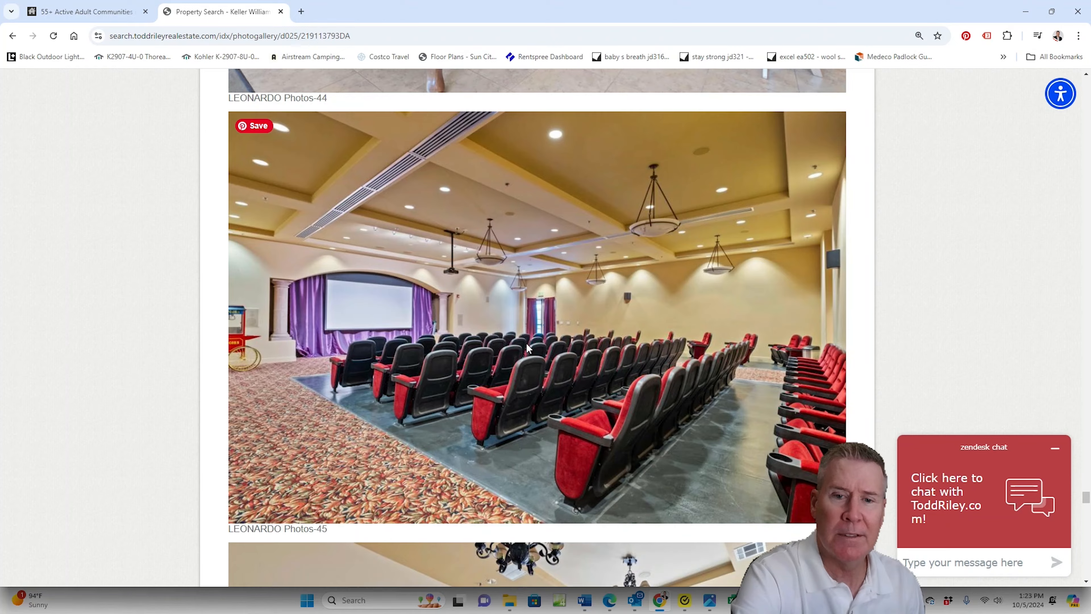
scroll("down", 3)
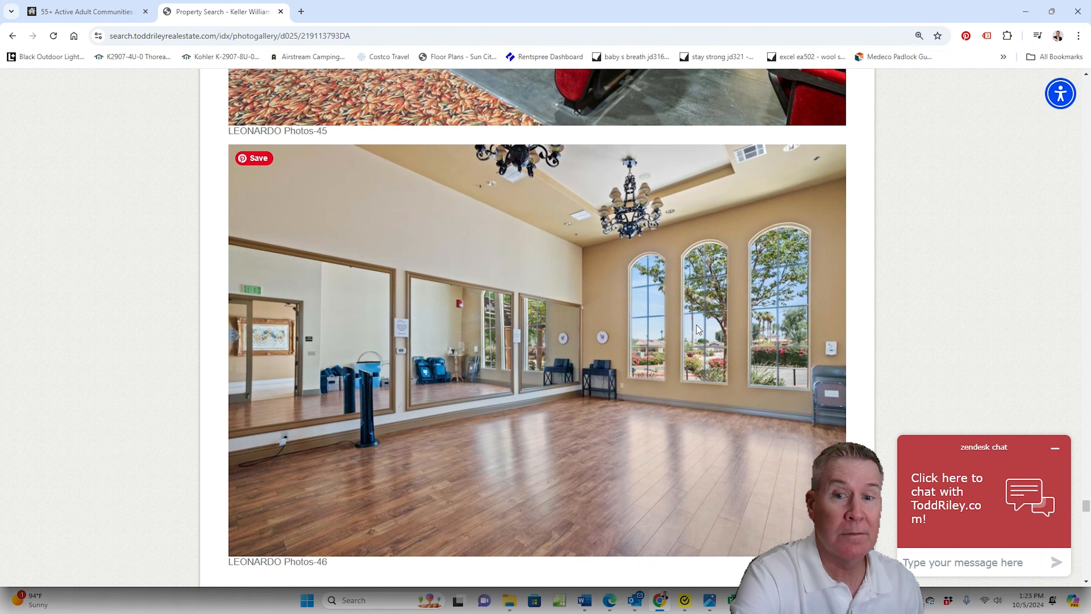
scroll("down", 3)
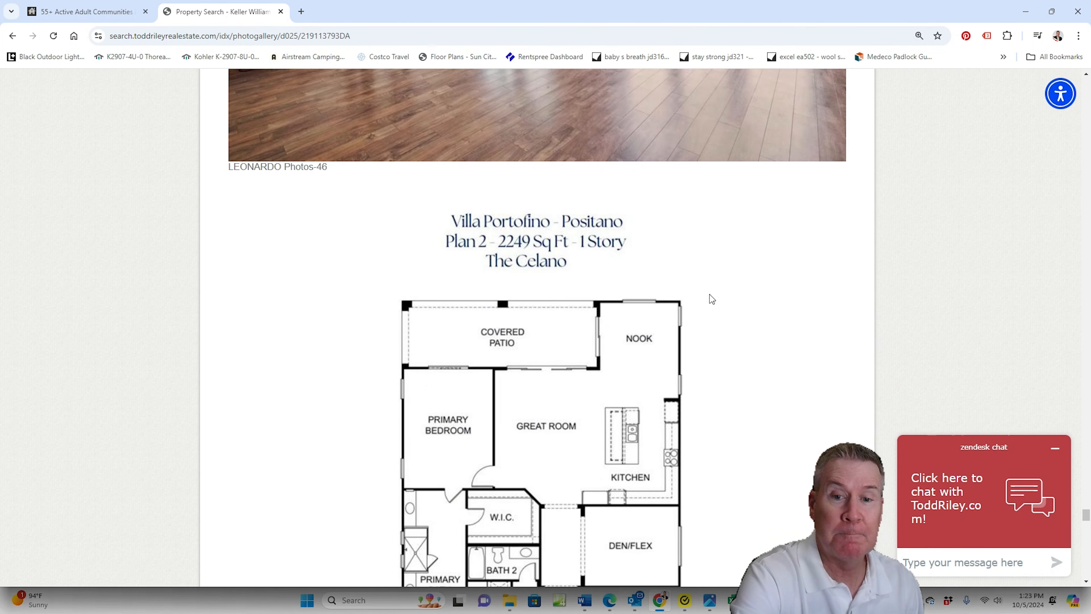
- Go over the full Plan 2 floor plan image and reach the first aerial drone photo
scroll("down", 3)
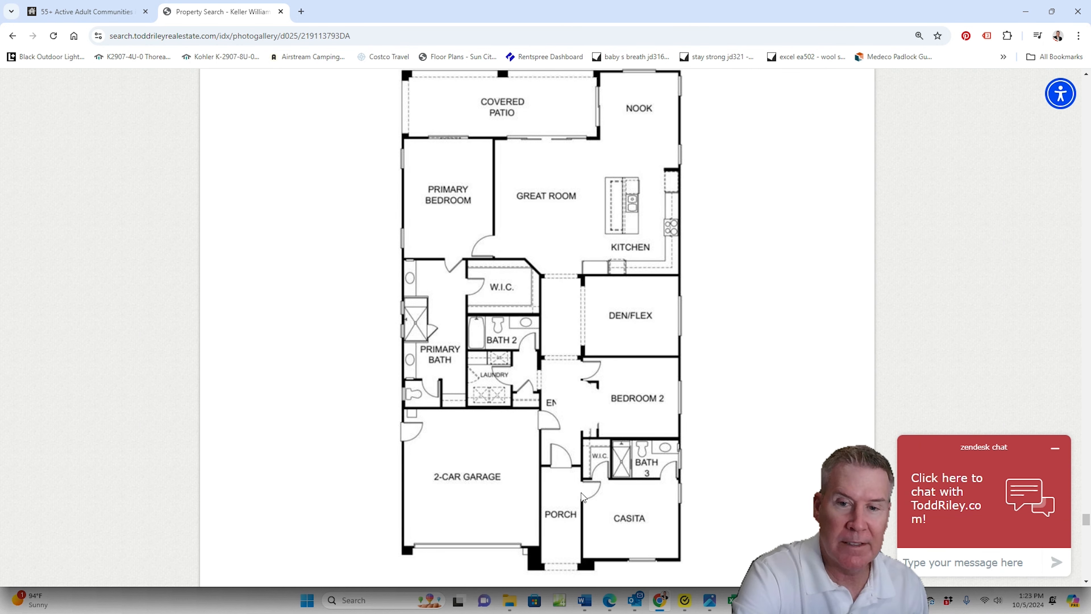
mouse_move(642, 437)
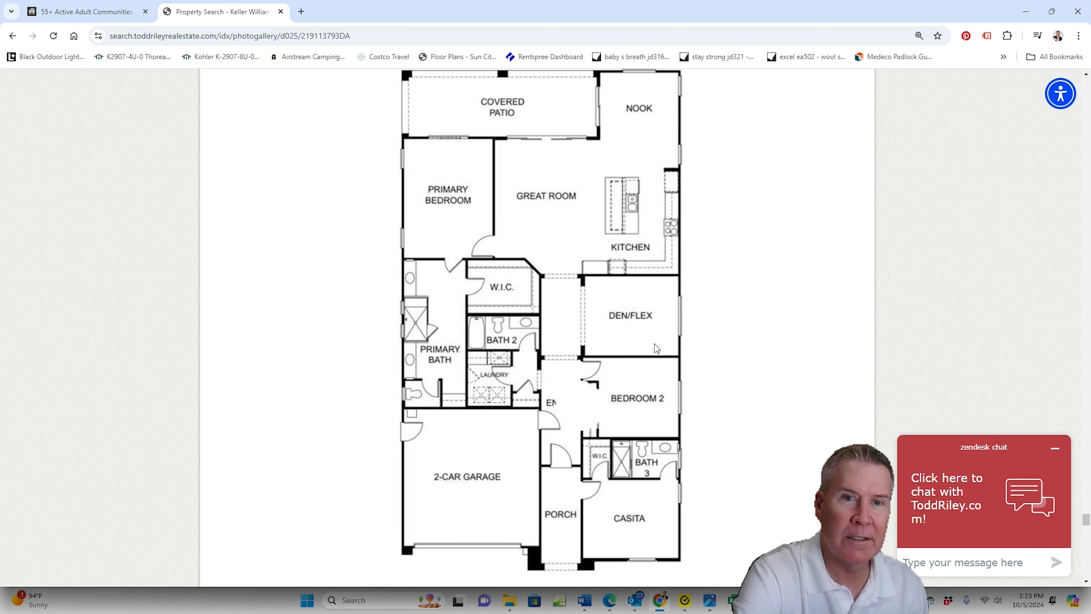
mouse_move(387, 118)
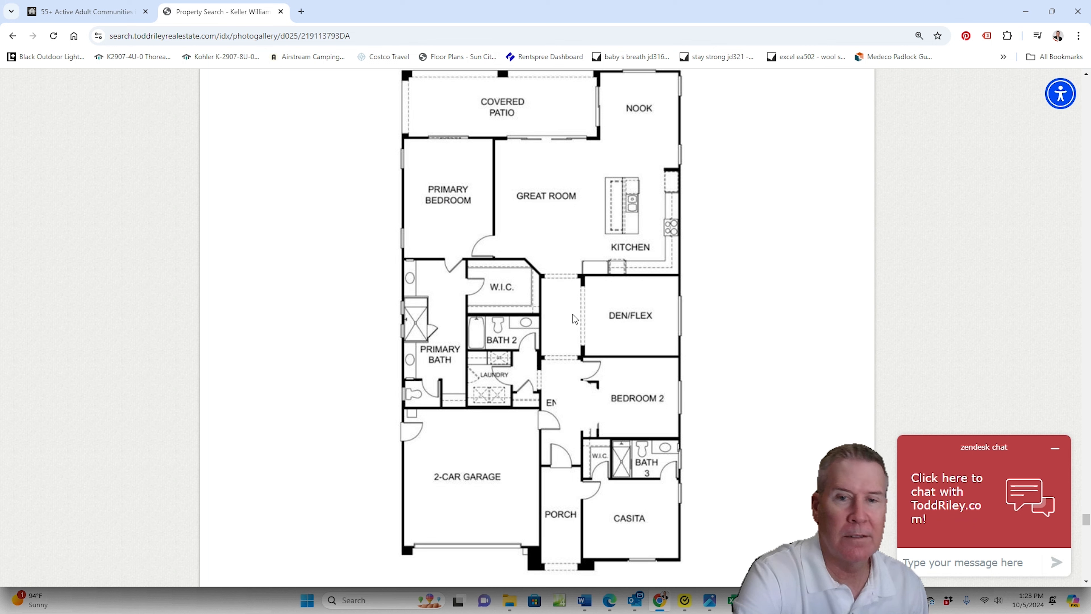
mouse_move(518, 355)
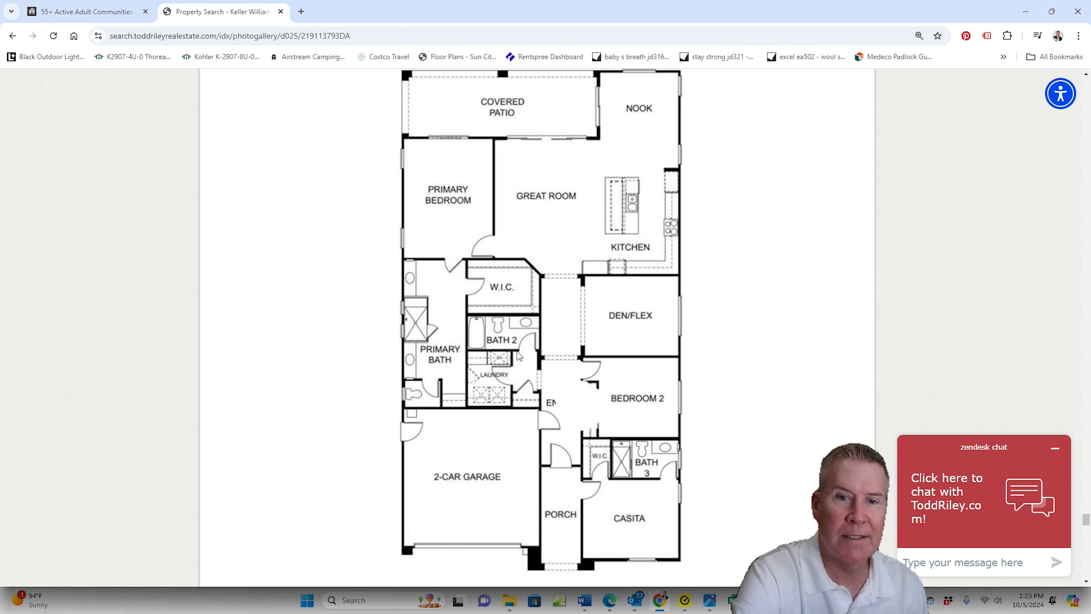
mouse_move(679, 100)
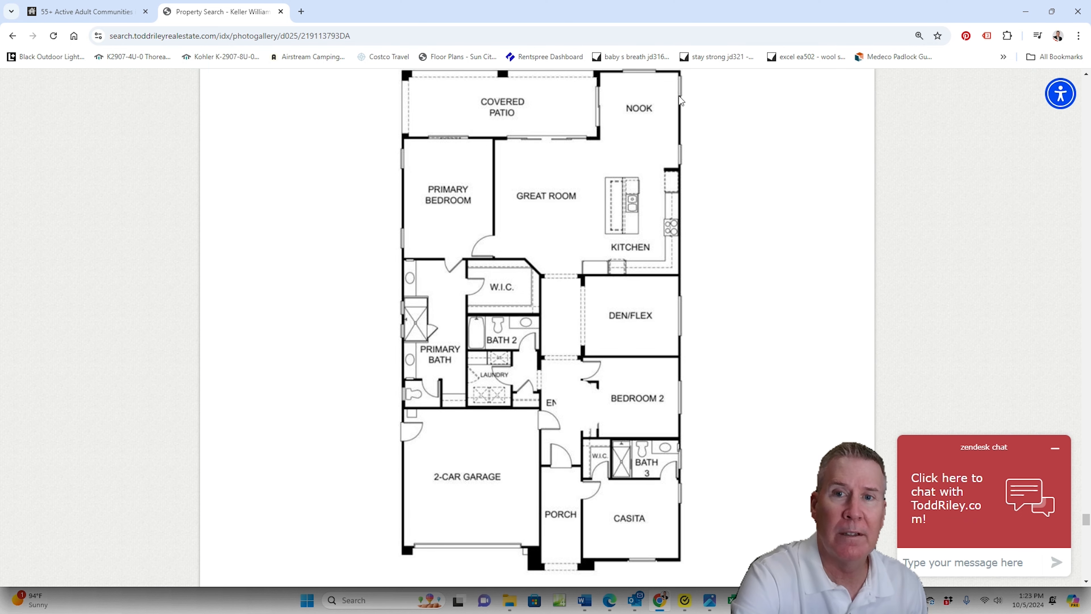
scroll("down", 3)
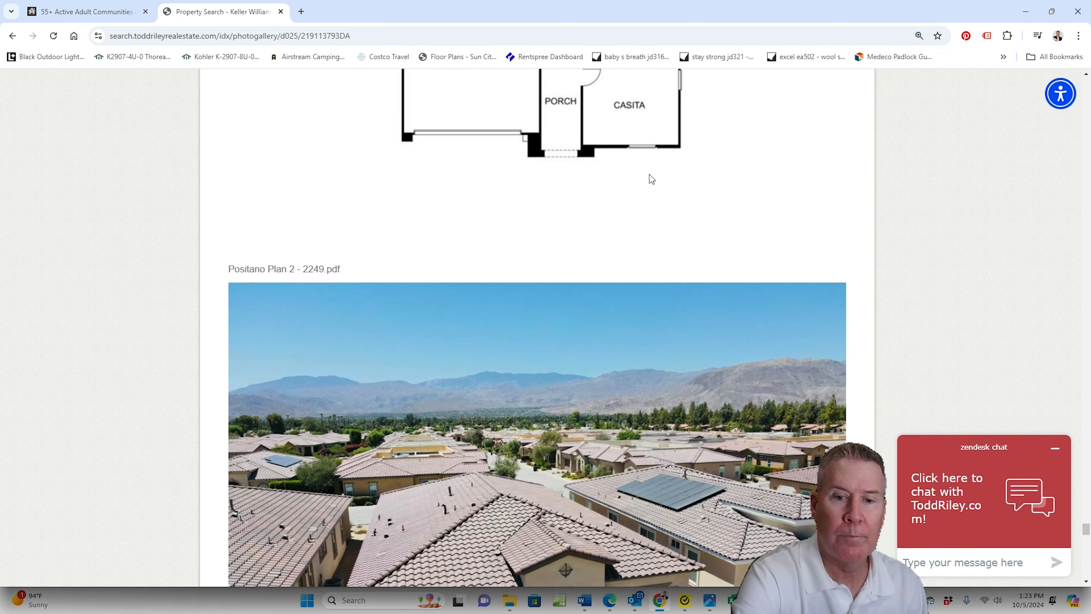
- View the drone aerials to the gallery's final front photo, then return to the page top
scroll("down", 3)
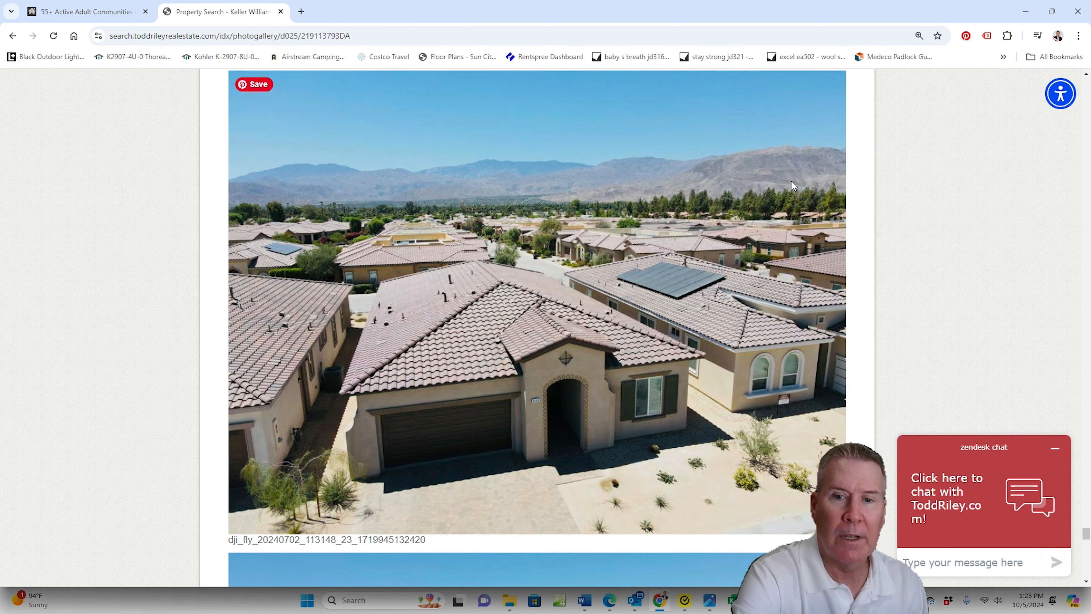
scroll("down", 3)
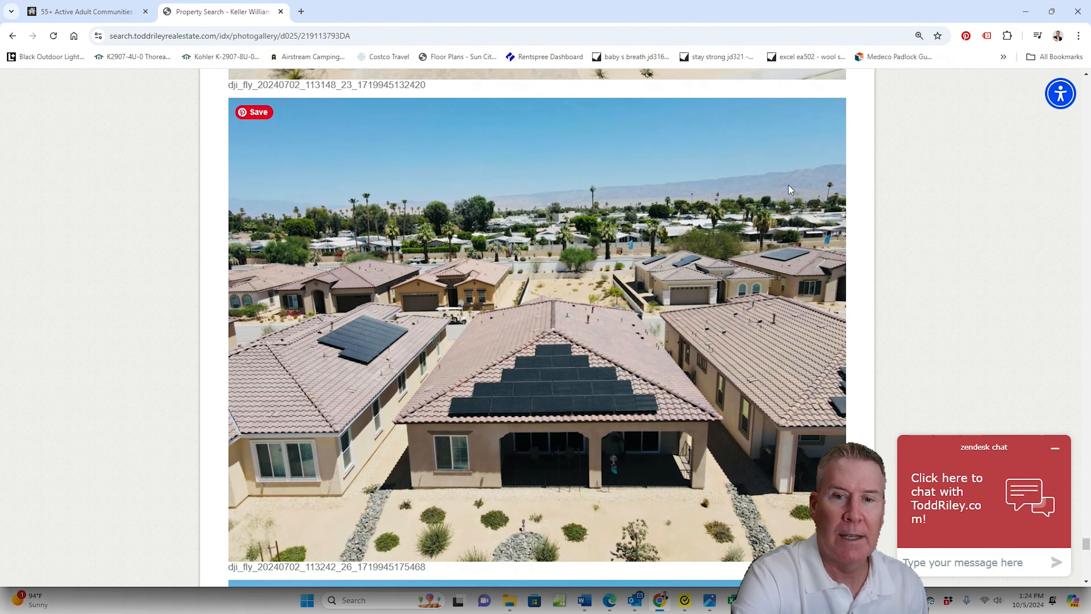
scroll("down", 3)
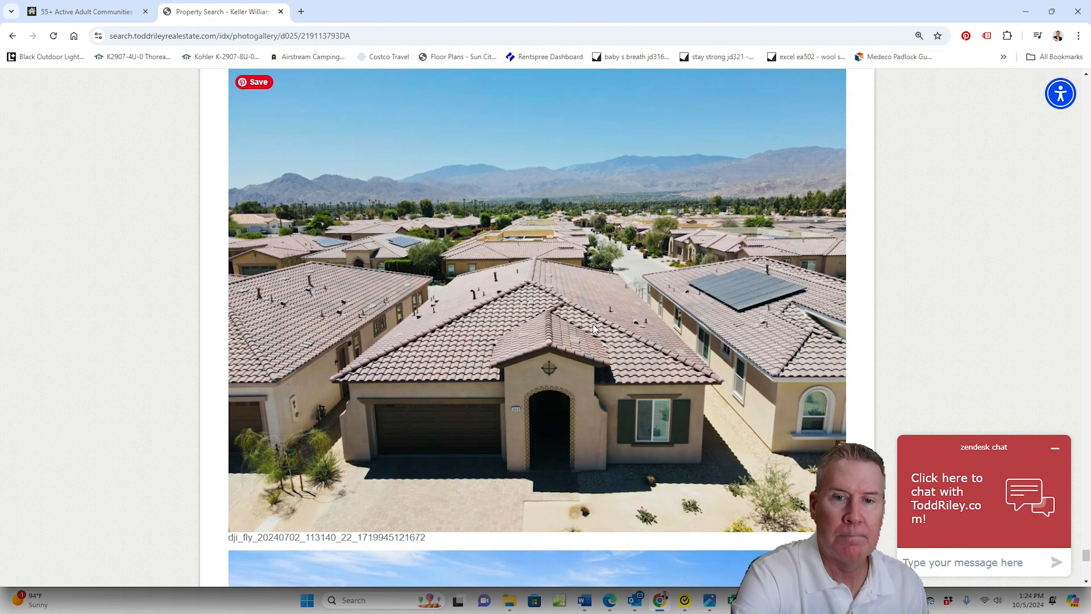
scroll("down", 3)
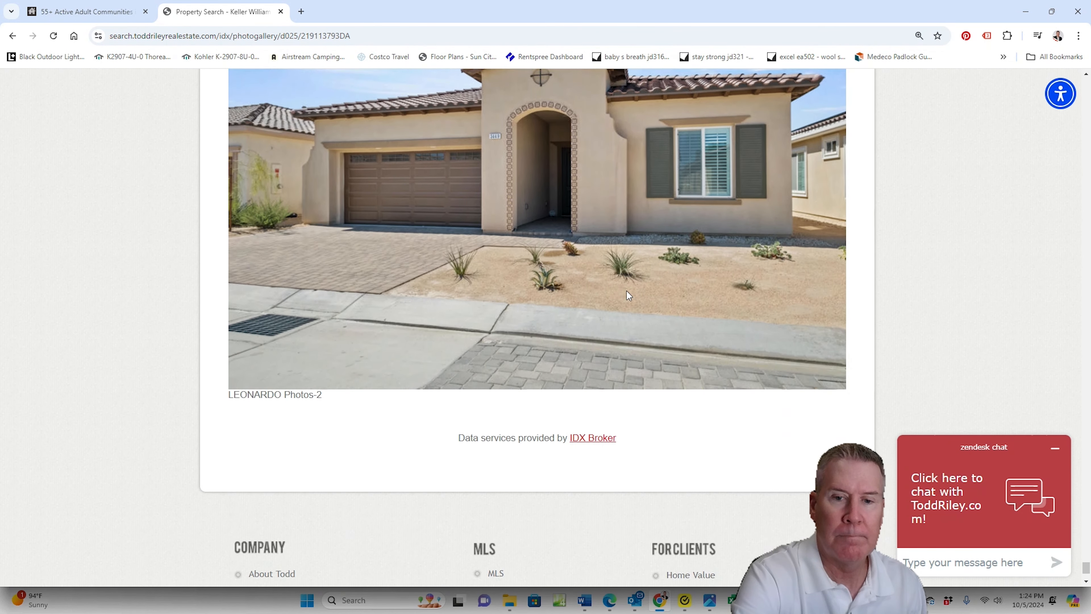
scroll("down", 3)
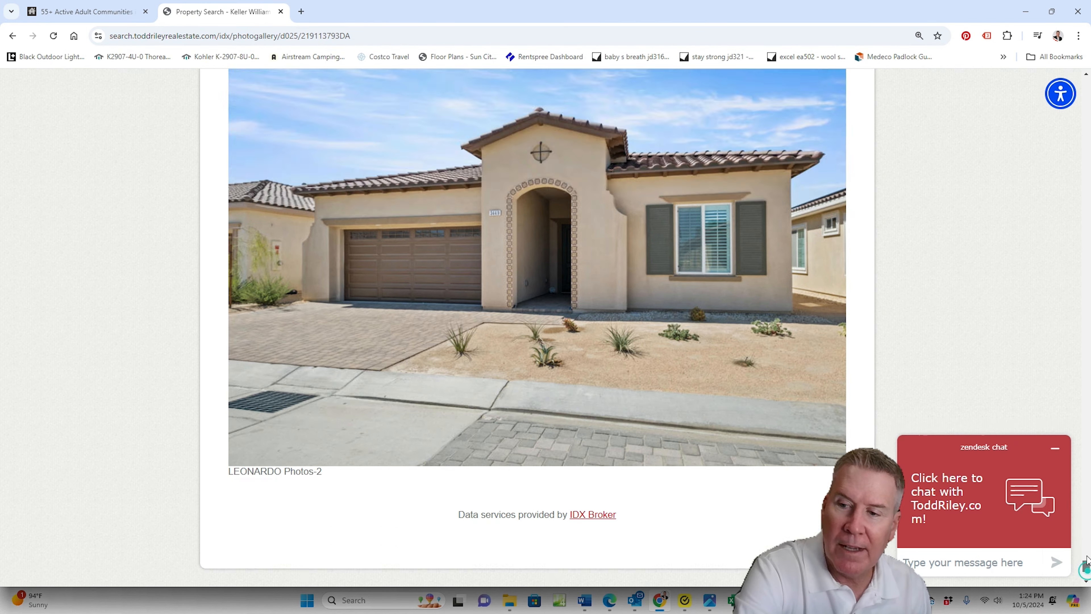
scroll("up", 3)
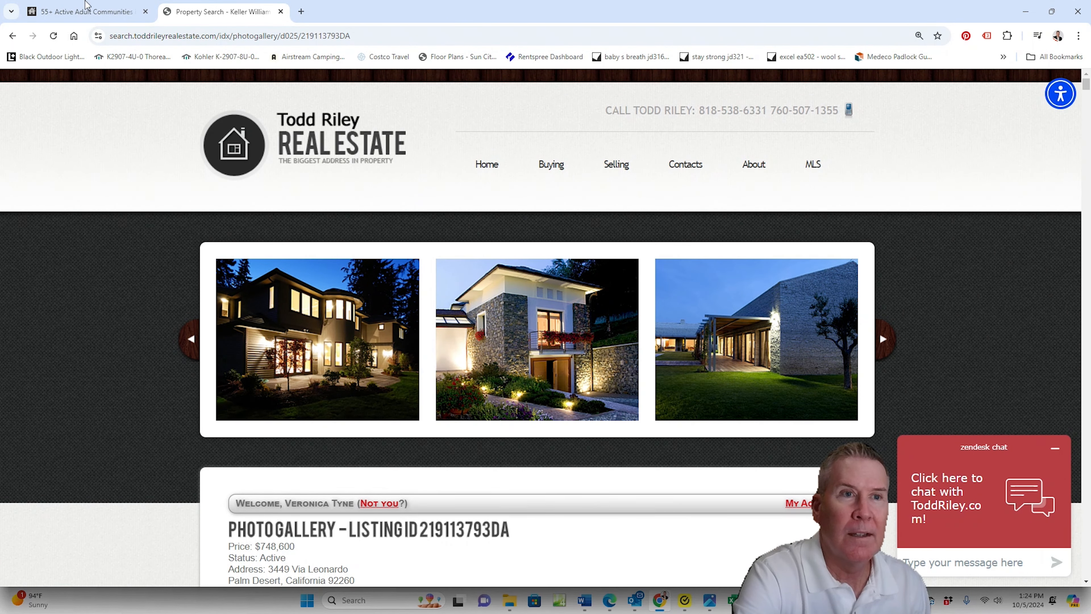
- Bring the palmsprings55plus.com site back and scroll up to its homepage header
left_click(84, 11)
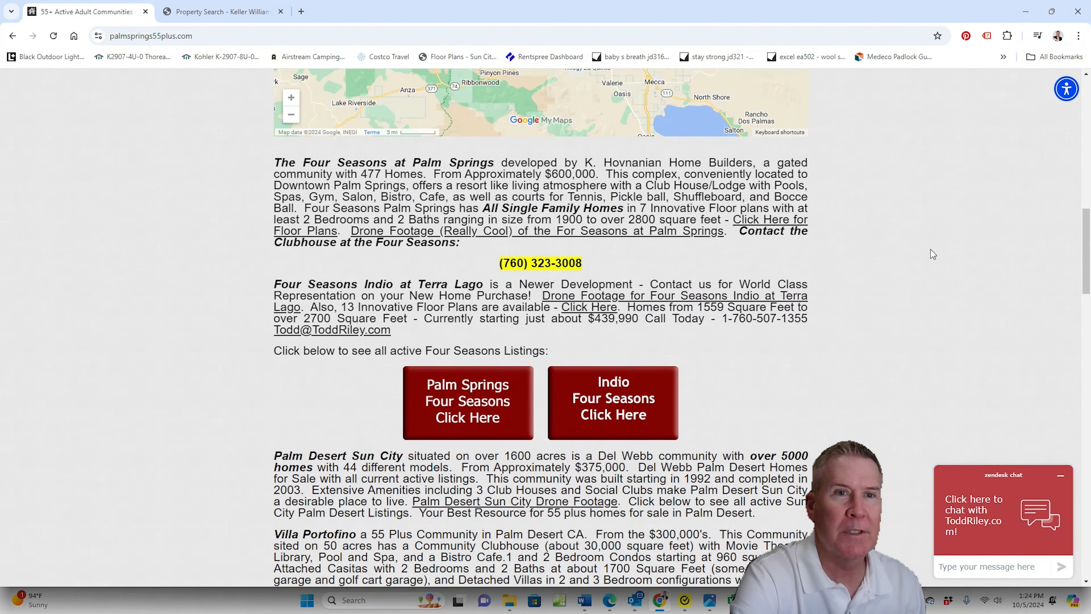
scroll("up", 3)
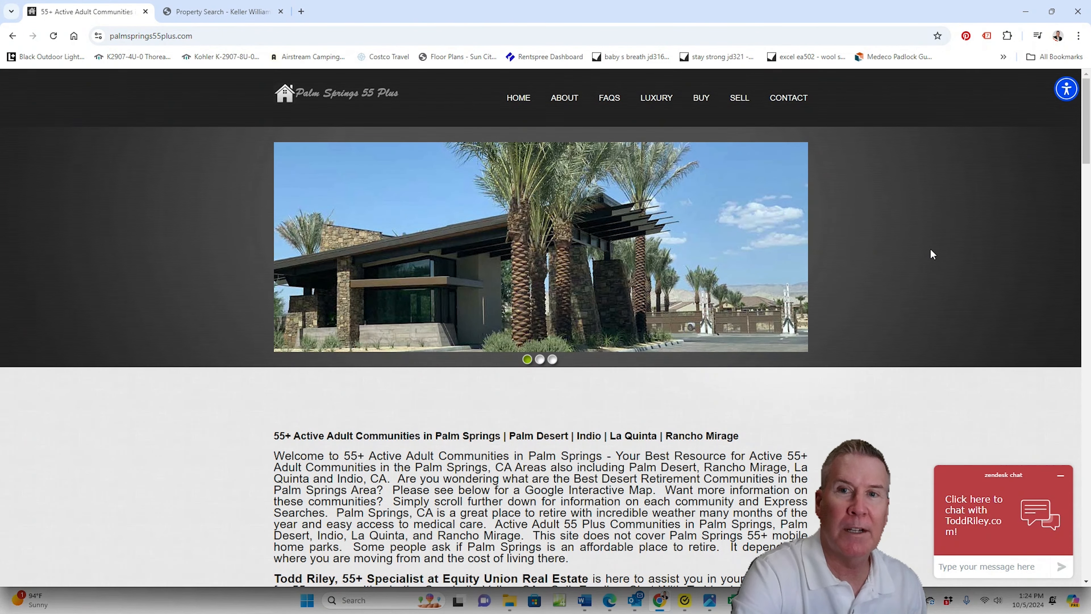